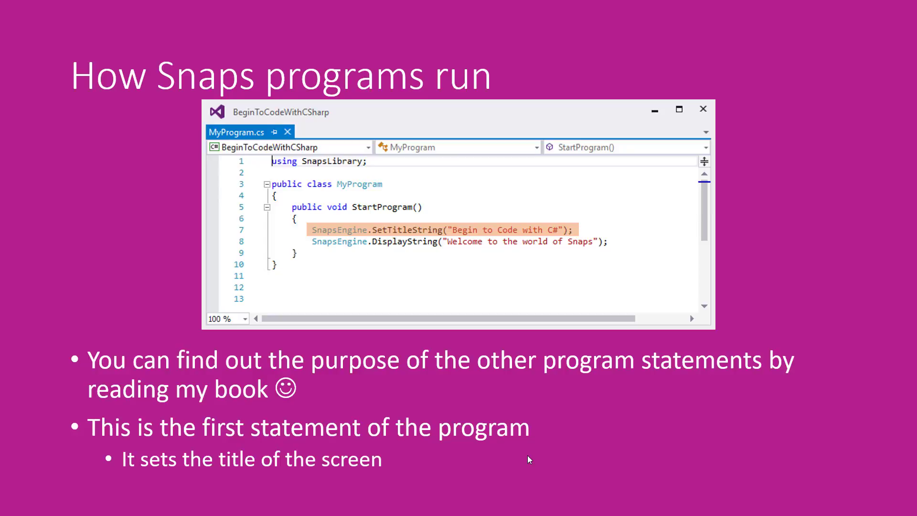
mouse_move(342, 179)
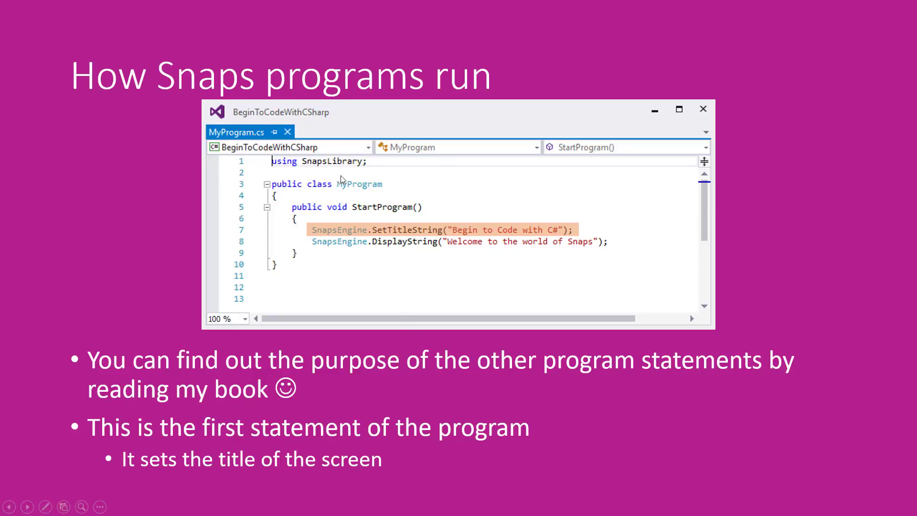
mouse_move(252, 233)
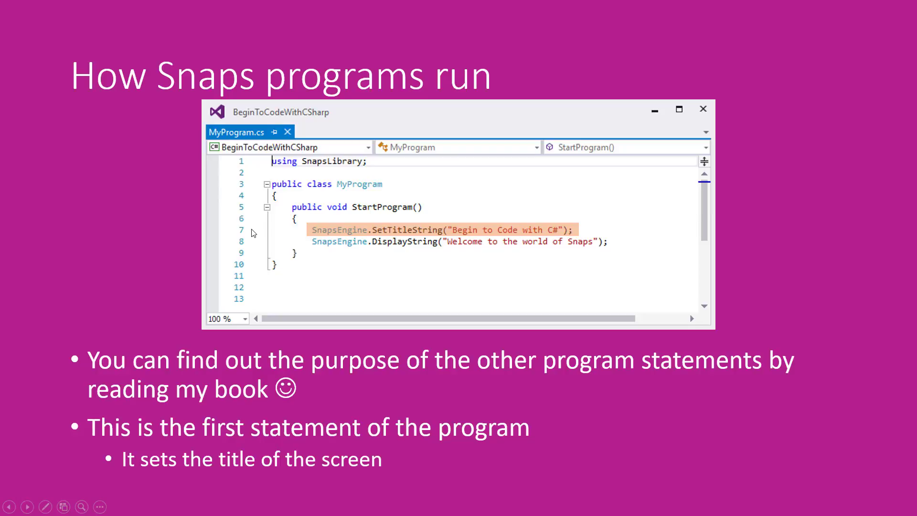
mouse_move(314, 245)
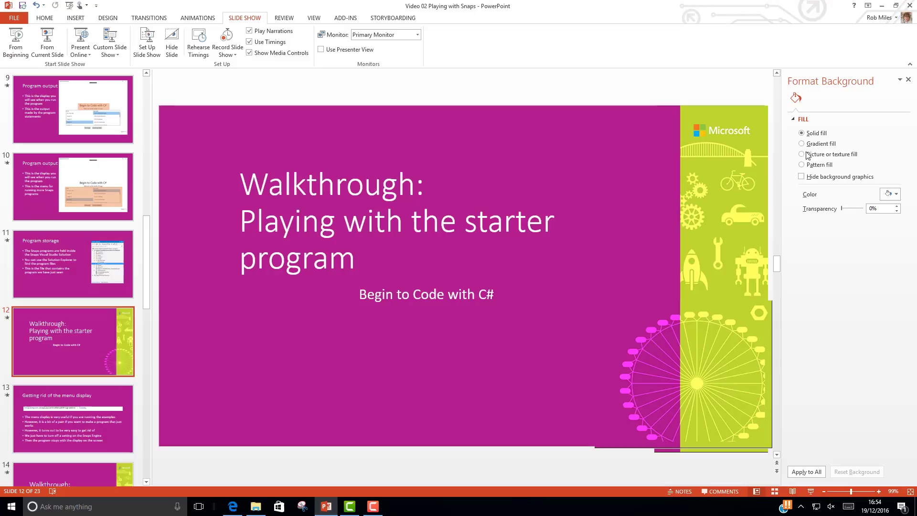
- Bring up the BeginToCodeWithCSharp folder window in File Explorer
left_click(255, 506)
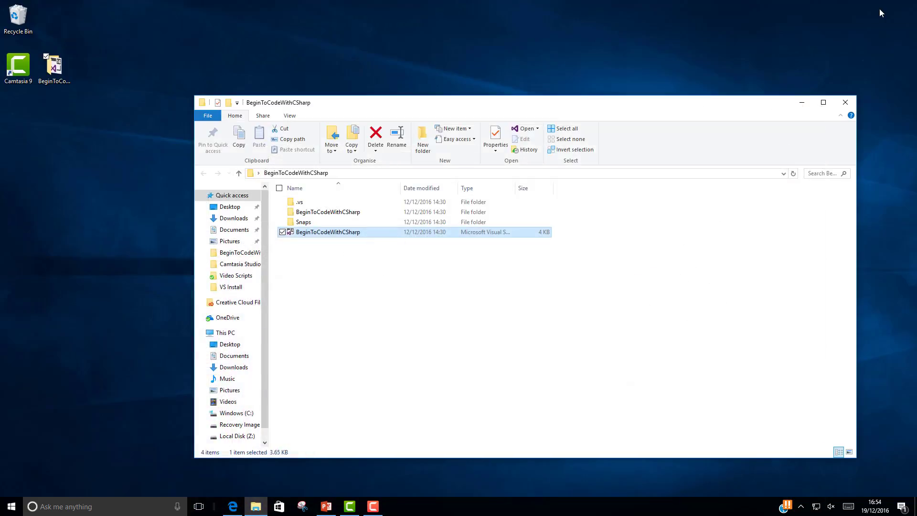
mouse_move(406, 109)
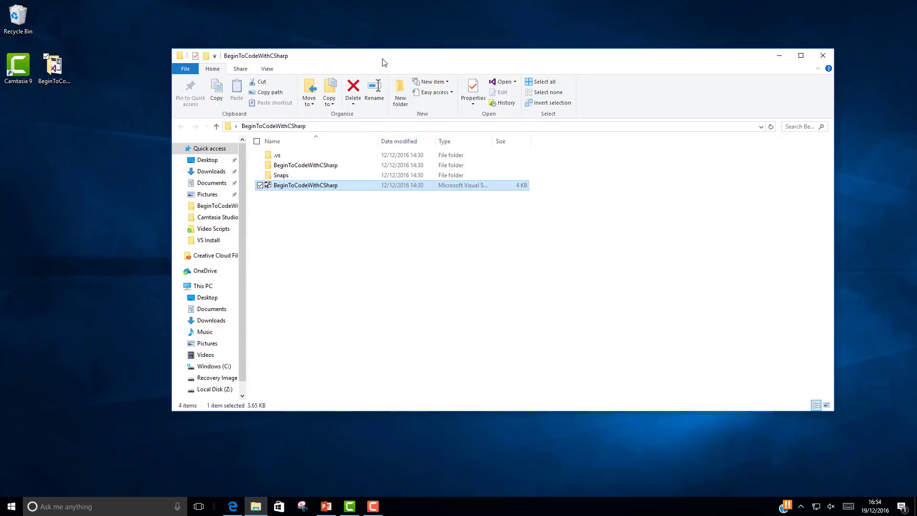
mouse_move(402, 253)
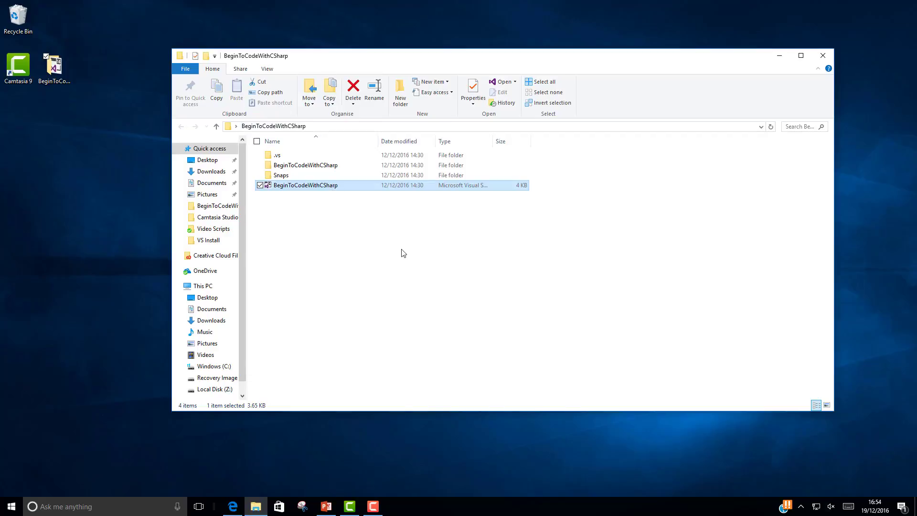
mouse_move(326, 187)
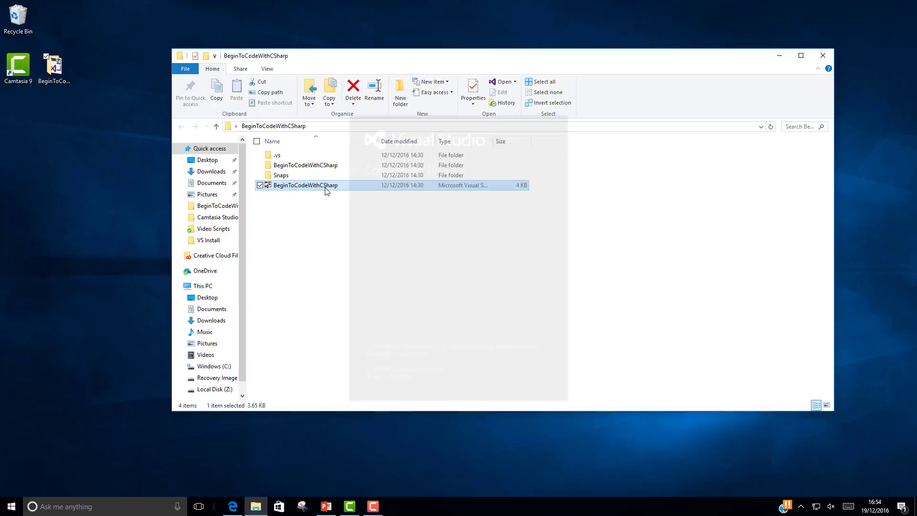
- Open the BeginToCodeWithCSharp solution file in Visual Studio
double_click(305, 185)
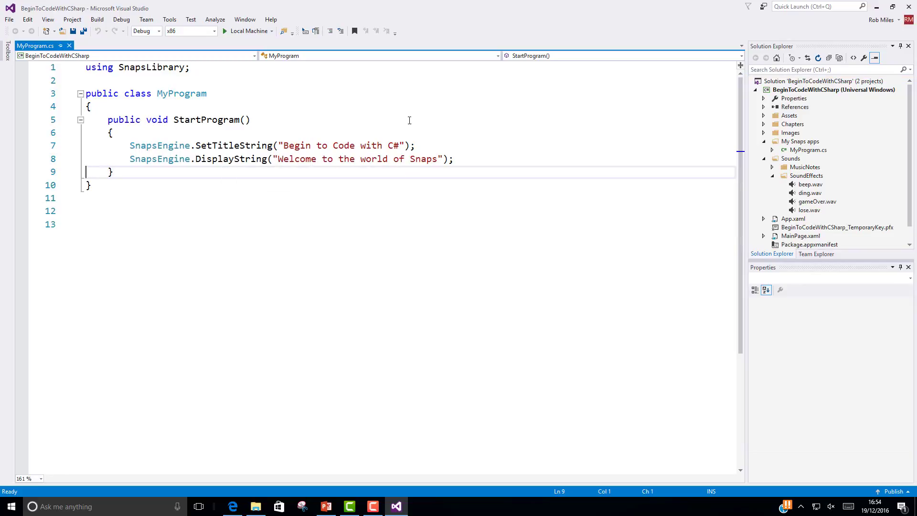
mouse_move(822, 153)
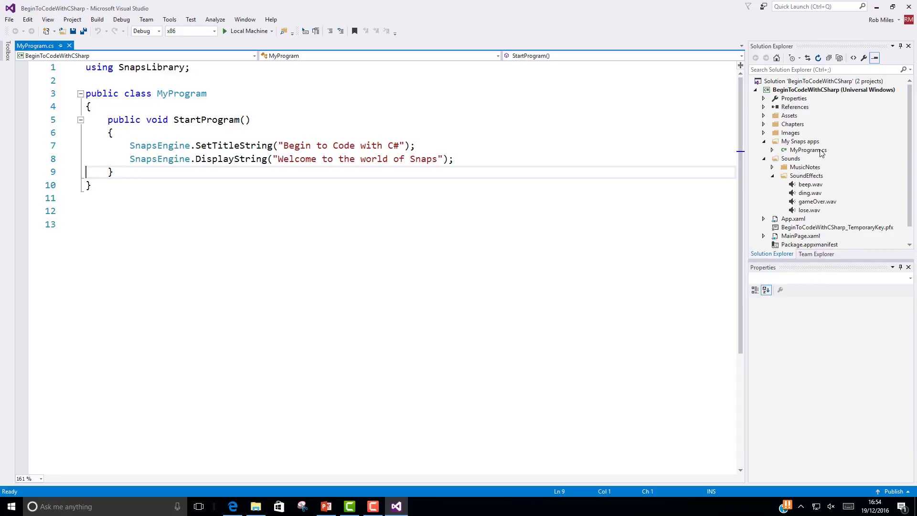
- Select MyProgram.cs and run it on Local Machine to show the Snaps welcome message
left_click(807, 149)
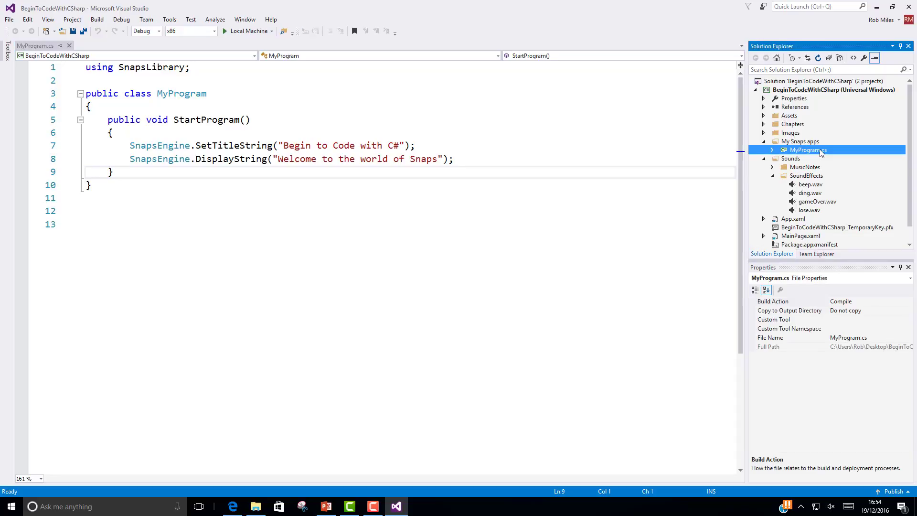
mouse_move(246, 31)
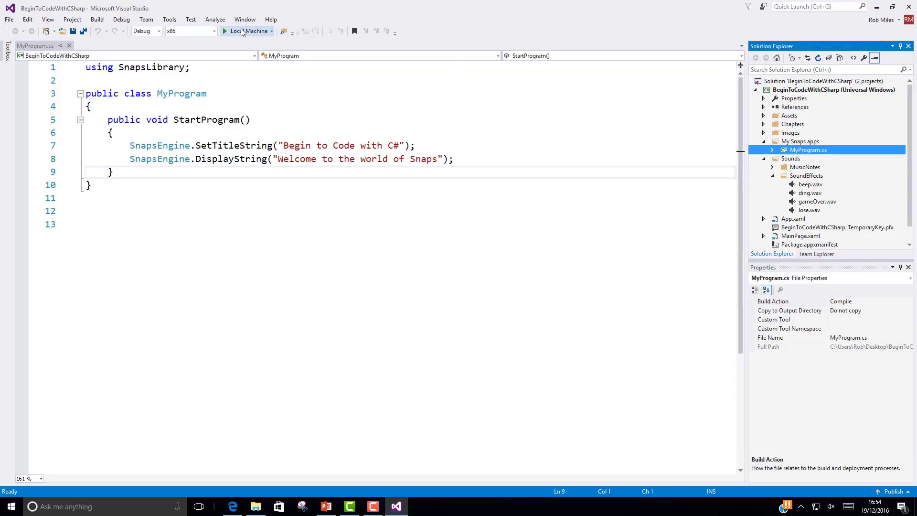
mouse_move(244, 39)
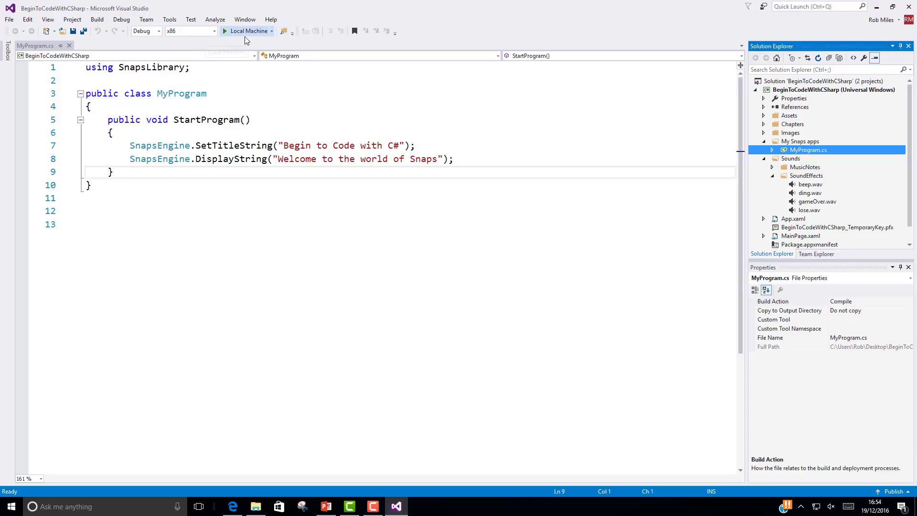
mouse_move(245, 30)
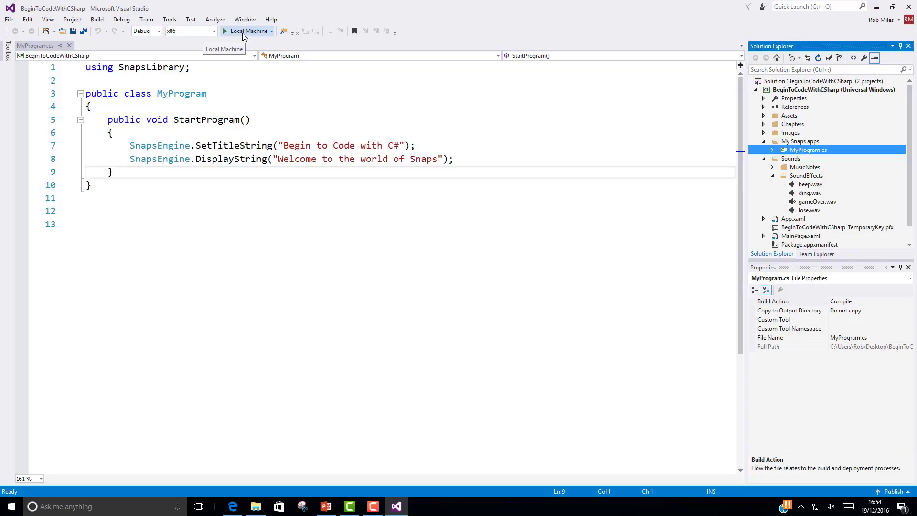
left_click(245, 31)
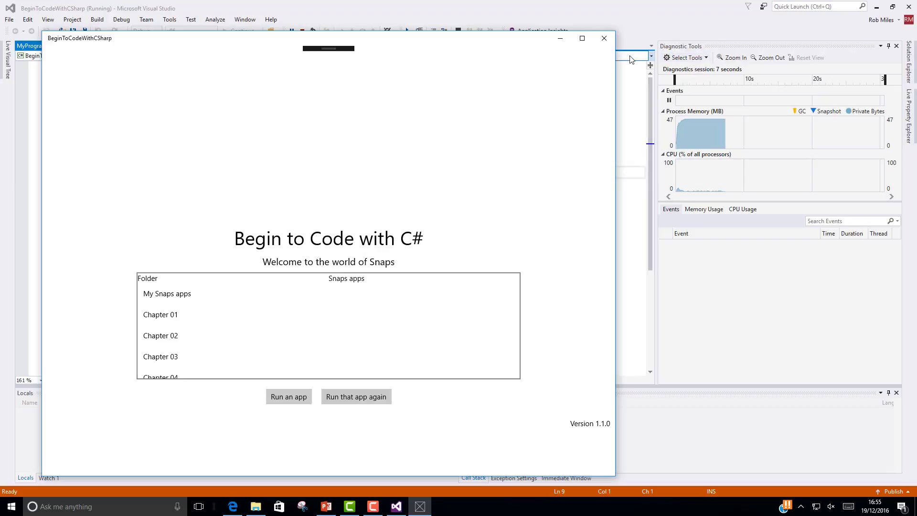
mouse_move(604, 38)
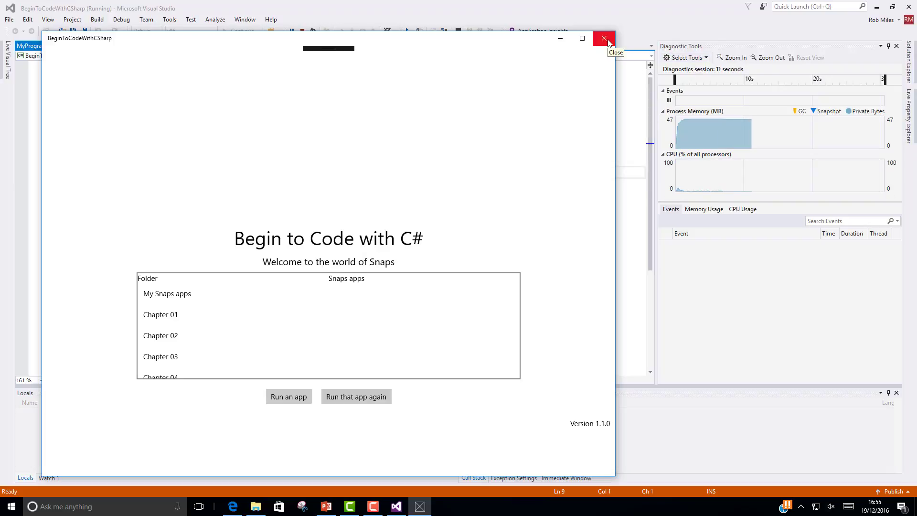
- Close the app, extend the message to 'Welcome to the world of Snaps which is wonderful', and rerun
left_click(603, 38)
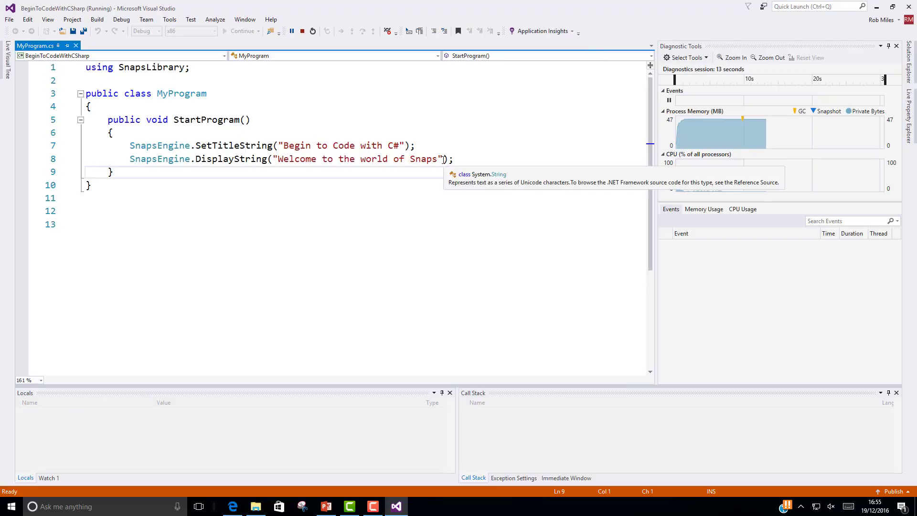
left_click(302, 31)
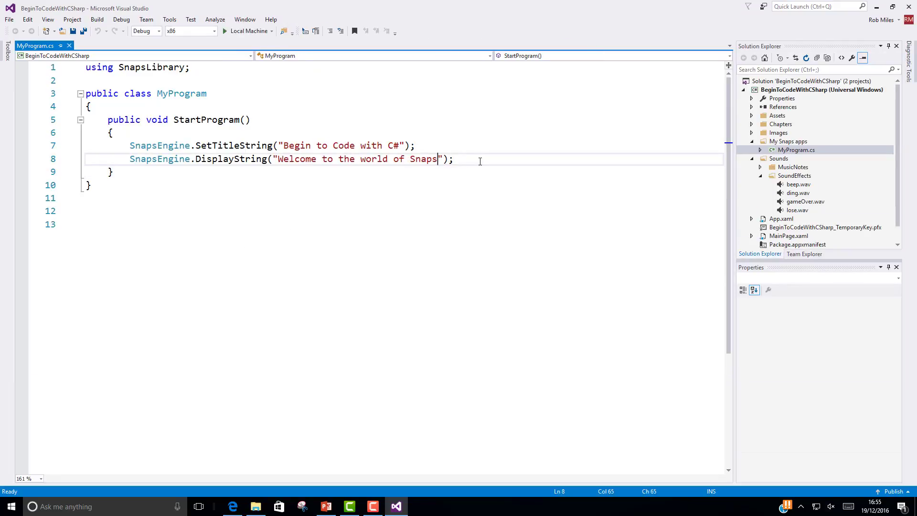
type("which is")
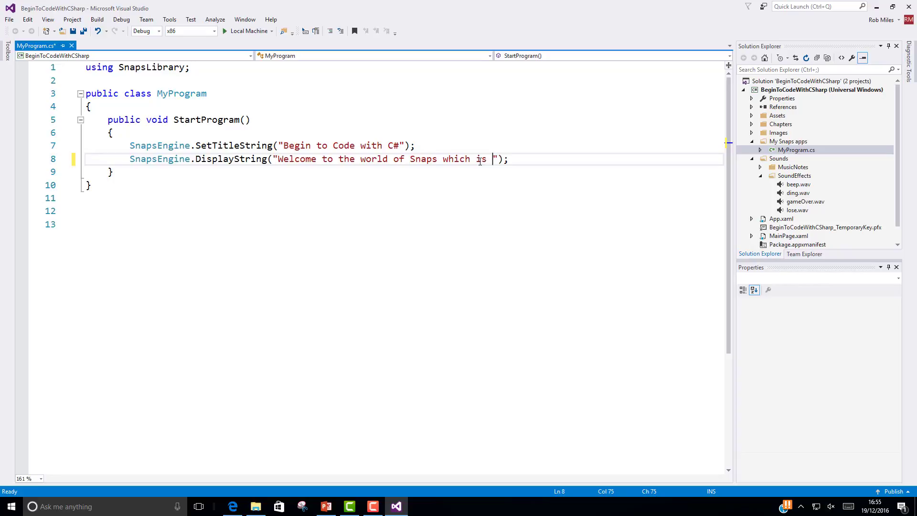
type("s")
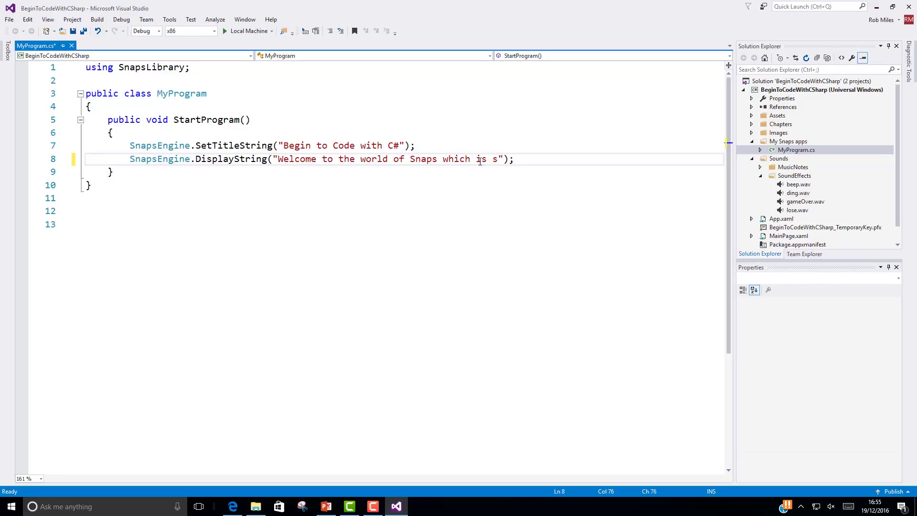
type("wonderful")
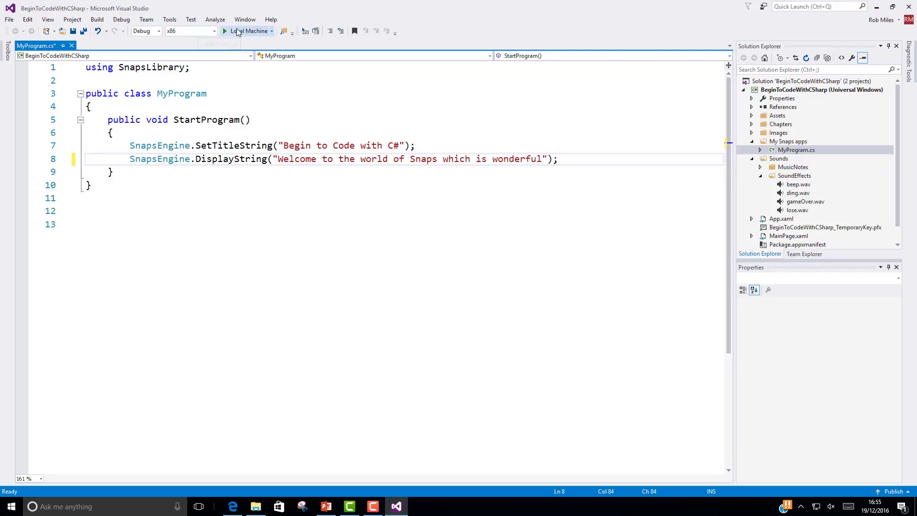
left_click(250, 31)
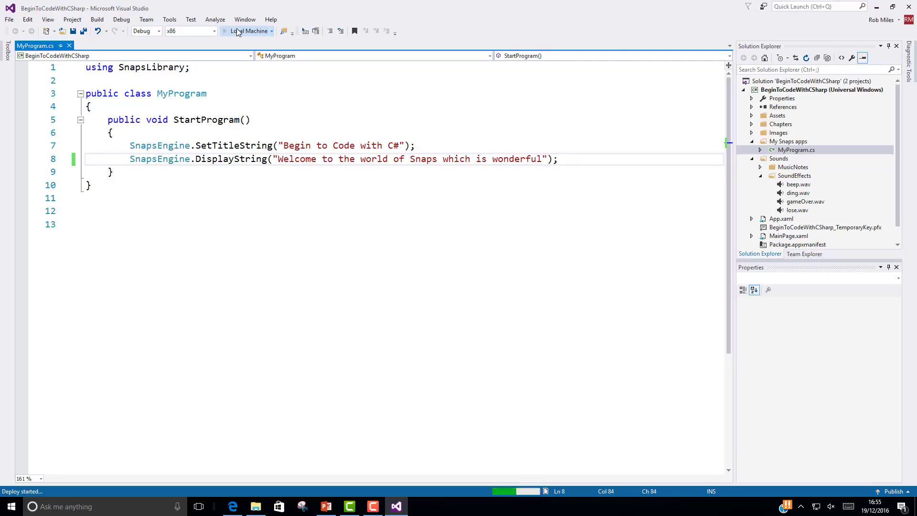
- Run the app showing 'Welcome to the world of Snaps which is wonderful', then close it
left_click(247, 32)
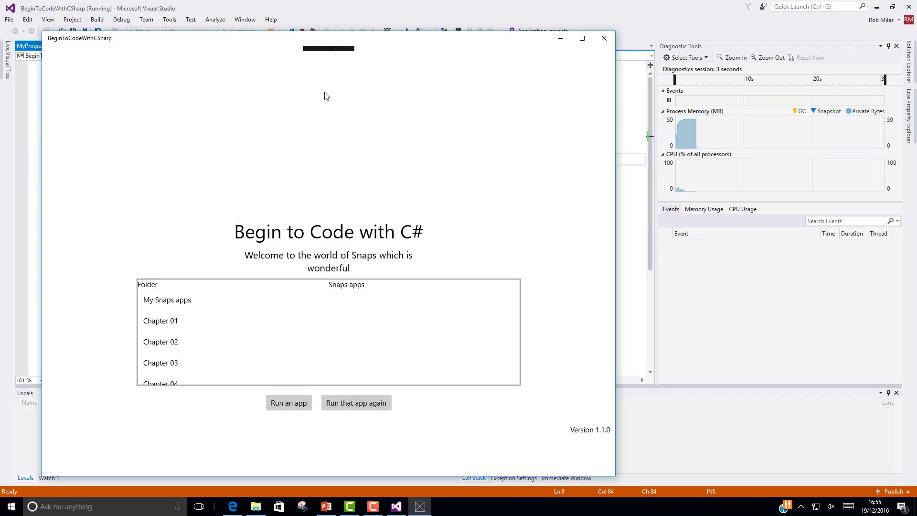
mouse_move(346, 289)
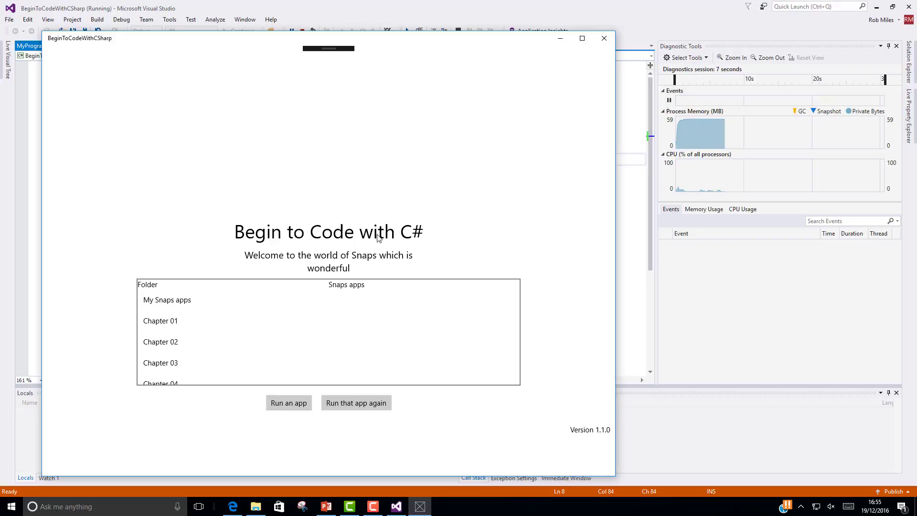
mouse_move(524, 110)
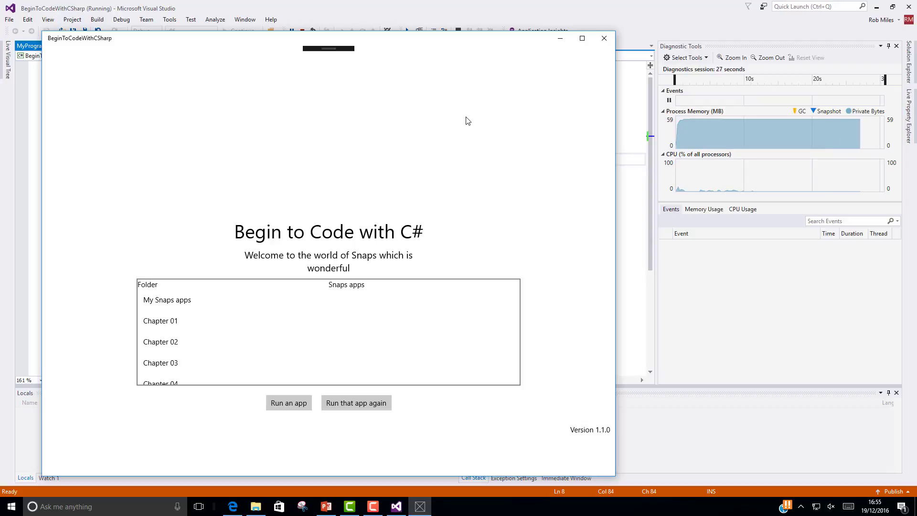
left_click(604, 38)
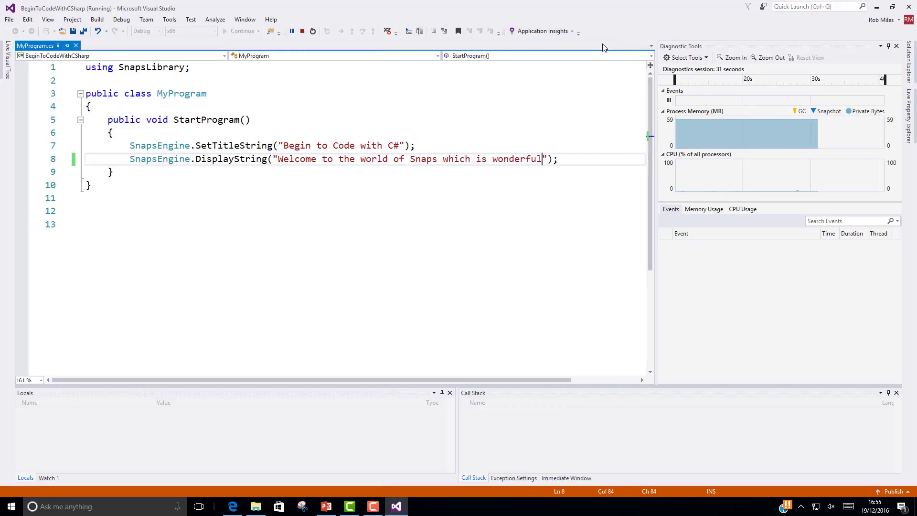
left_click(302, 31)
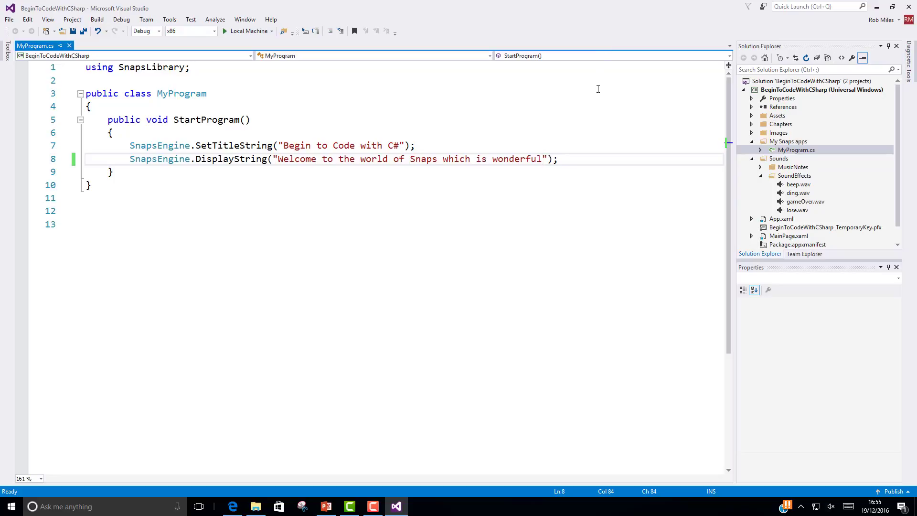
mouse_move(347, 158)
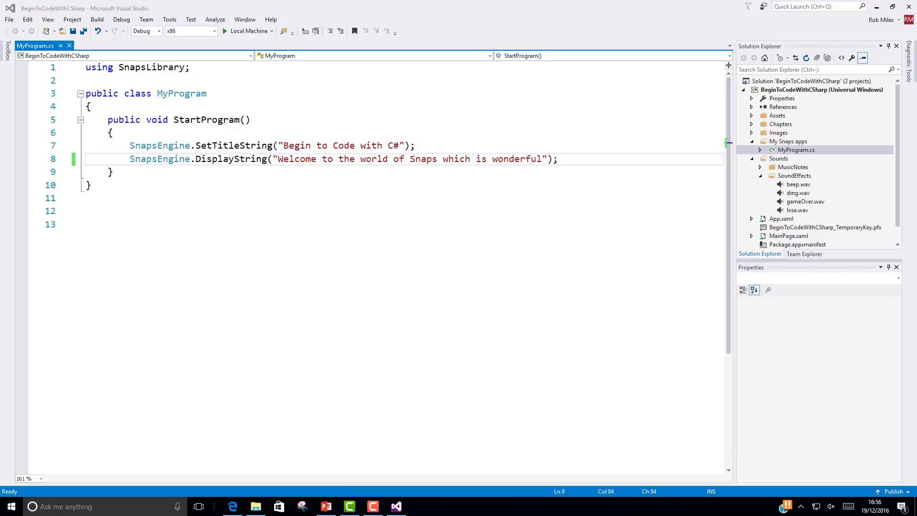
- Return to PowerPoint's 'Walkthrough: Playing with the starter program' slide
left_click(326, 506)
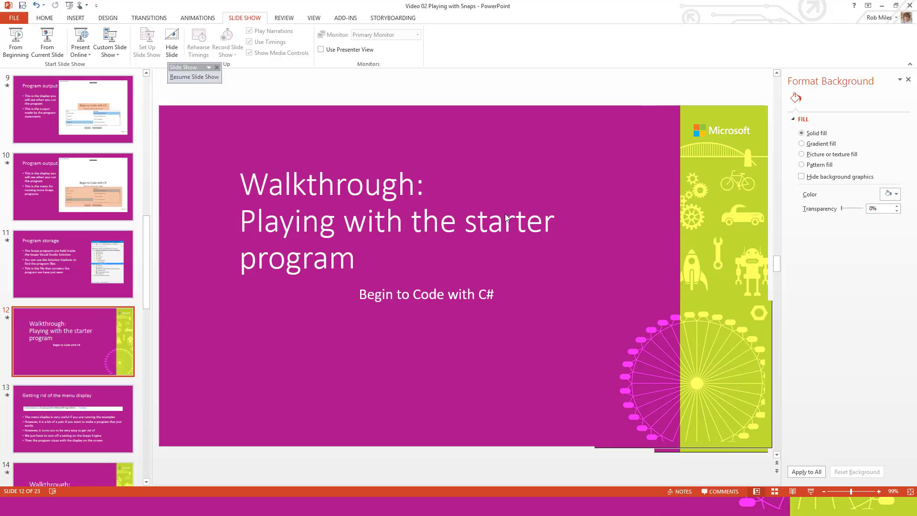
- Add 'SnapsEngine.DisplayControMenuAtProgramEnd = false;' on a new line after the welcome message
key("alt+tab")
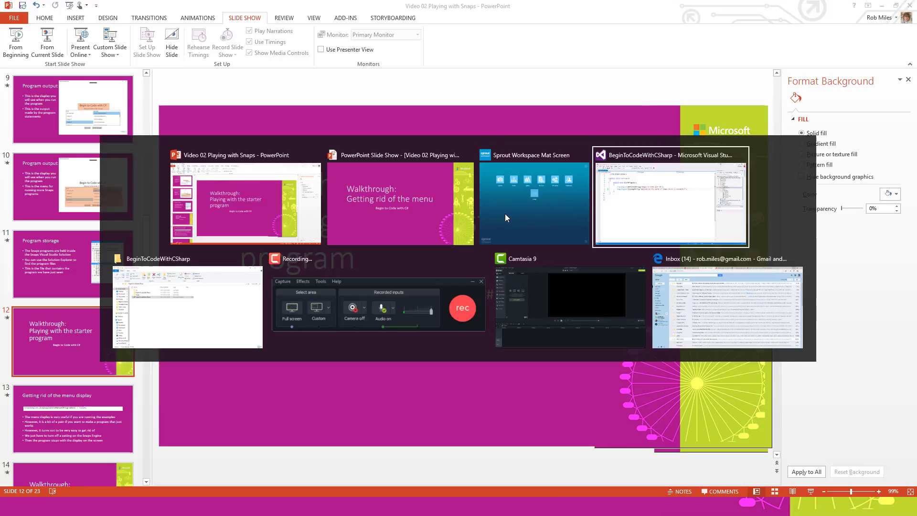
left_click(670, 197)
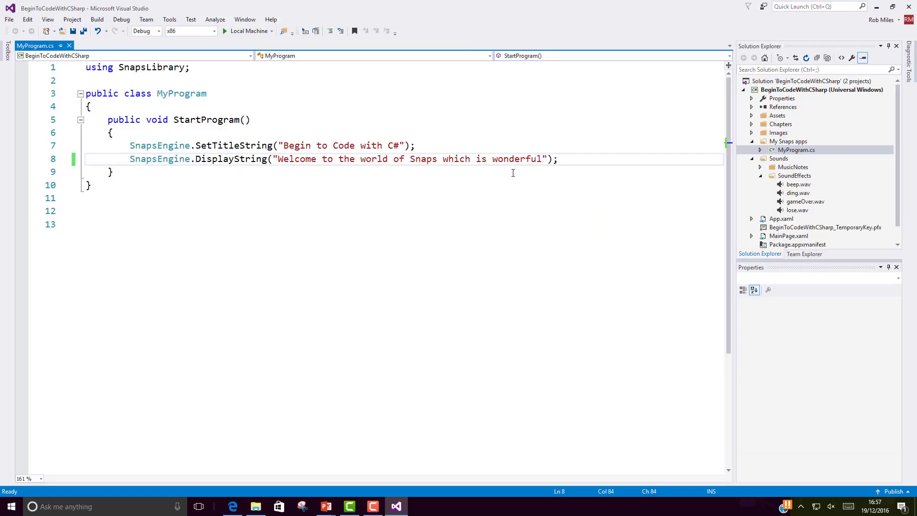
key("enter")
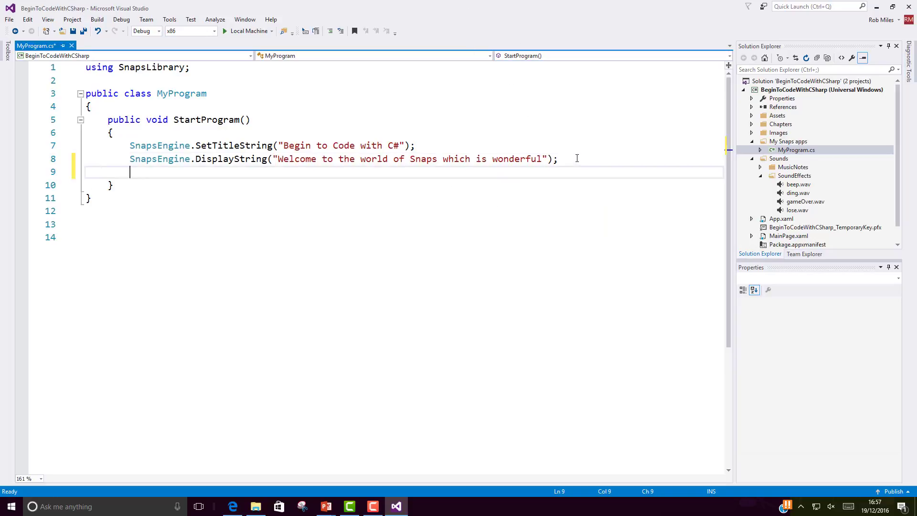
type("SnapsEng")
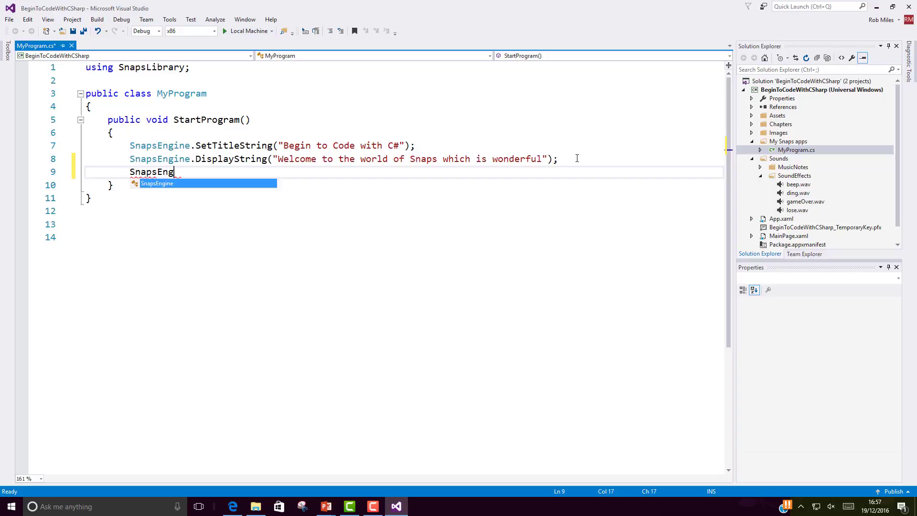
type(".")
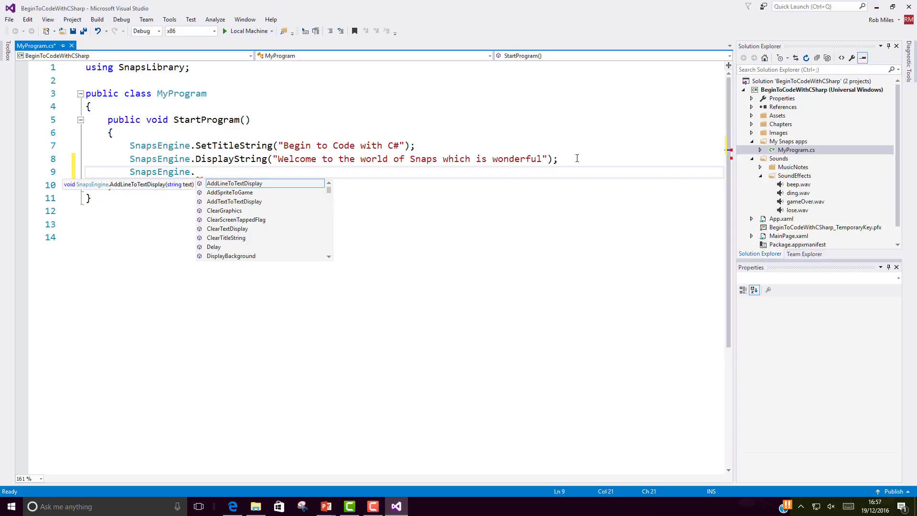
type("Di")
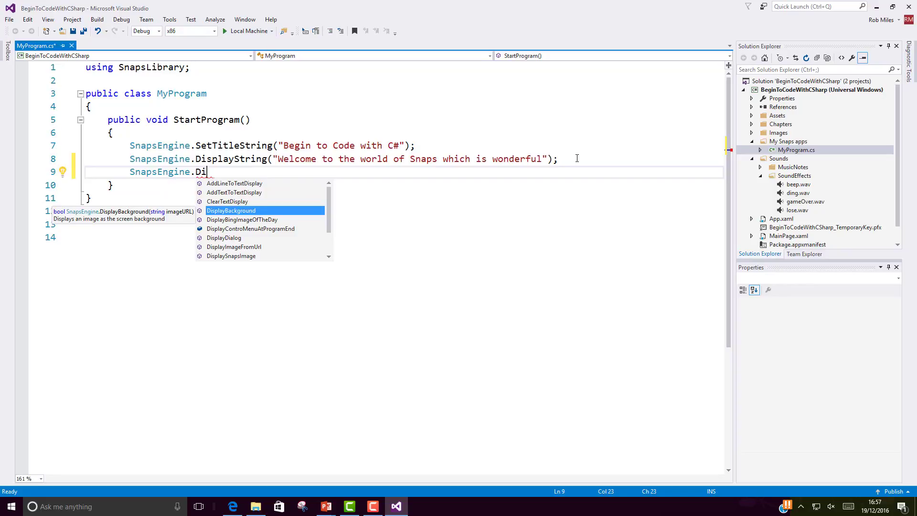
type("s")
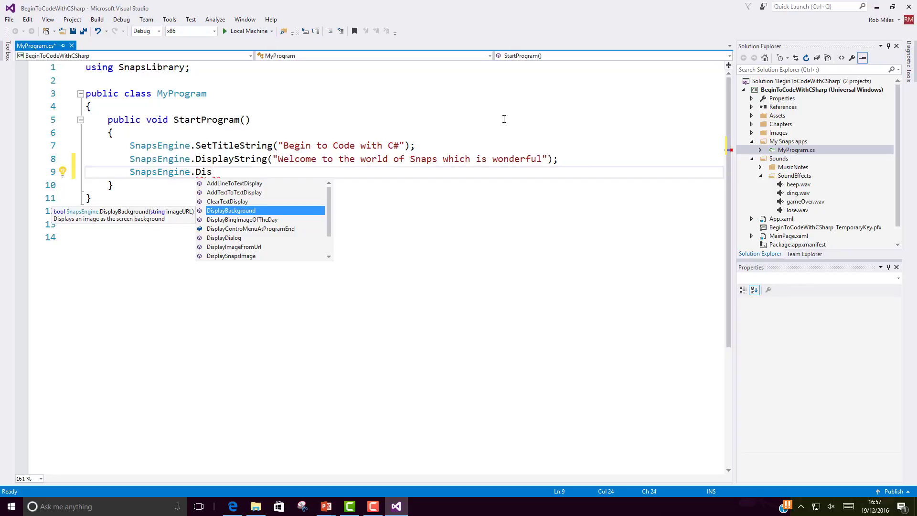
mouse_move(281, 193)
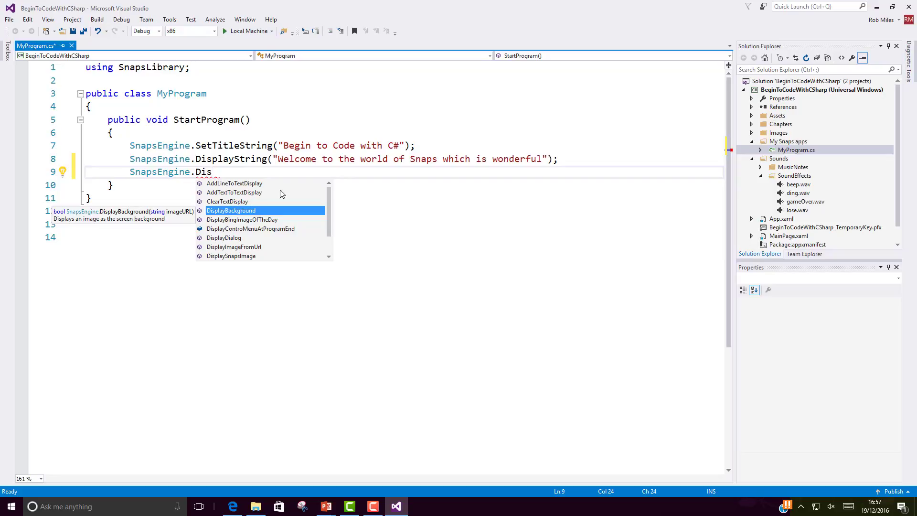
mouse_move(284, 229)
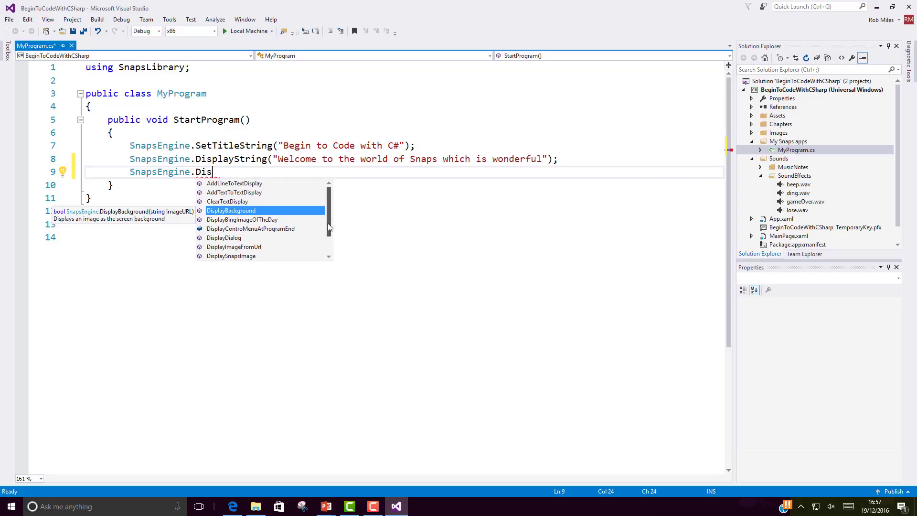
mouse_move(273, 239)
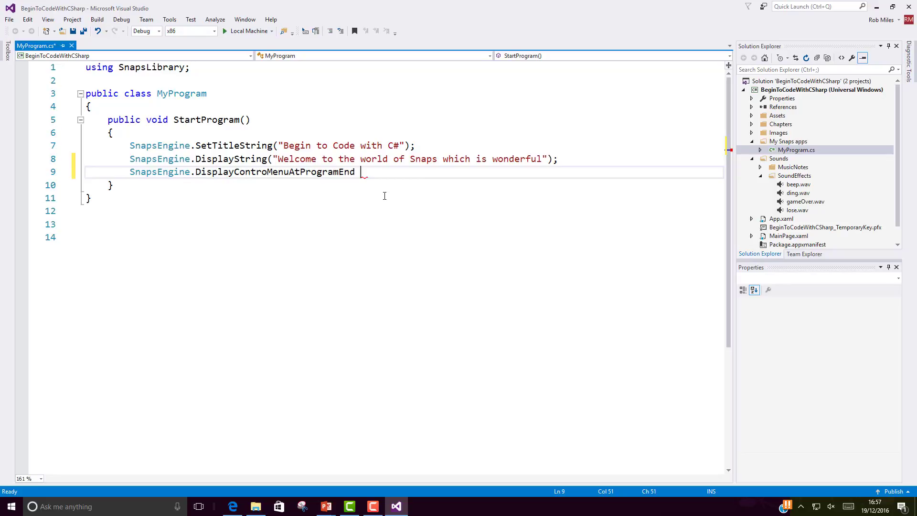
type("= false;")
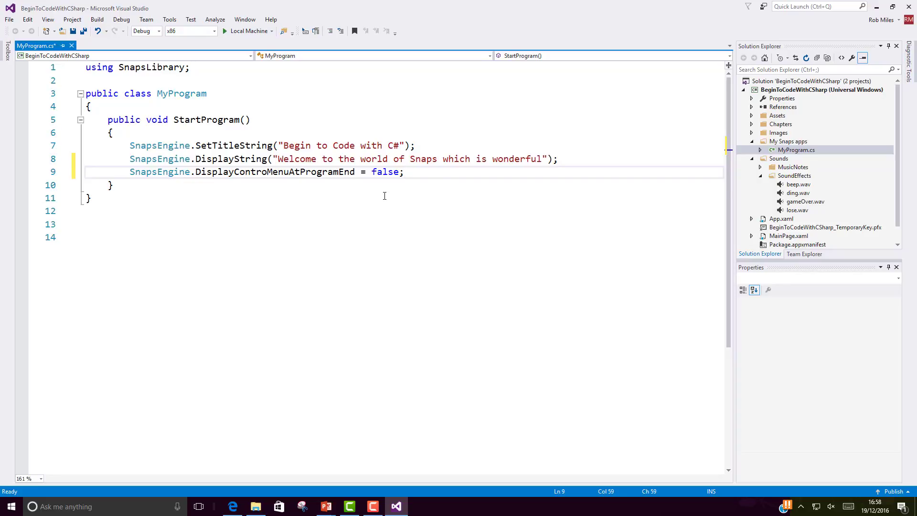
mouse_move(239, 39)
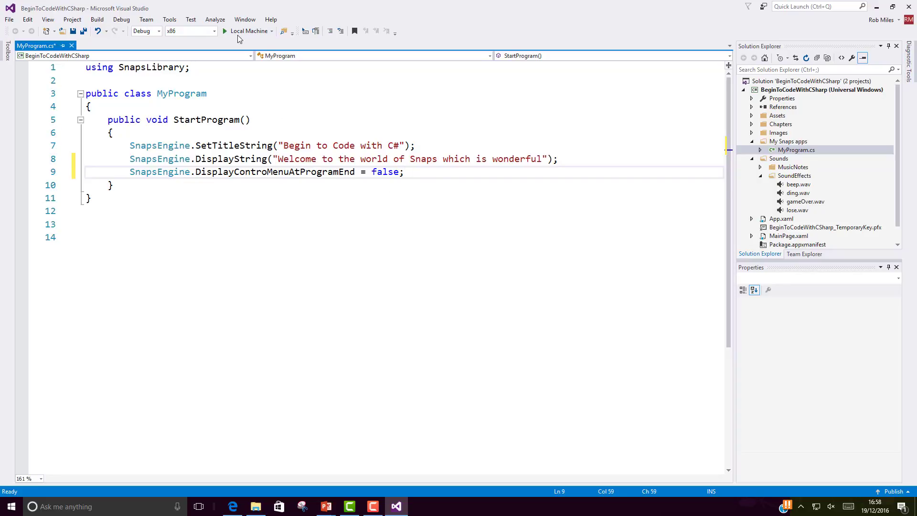
- Run the program on Local Machine, view the title and message, then close its window
left_click(248, 31)
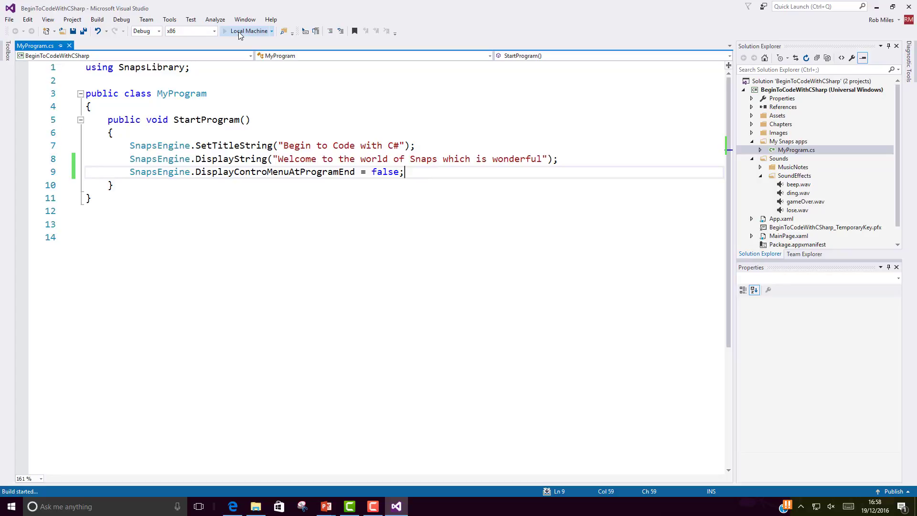
left_click(248, 31)
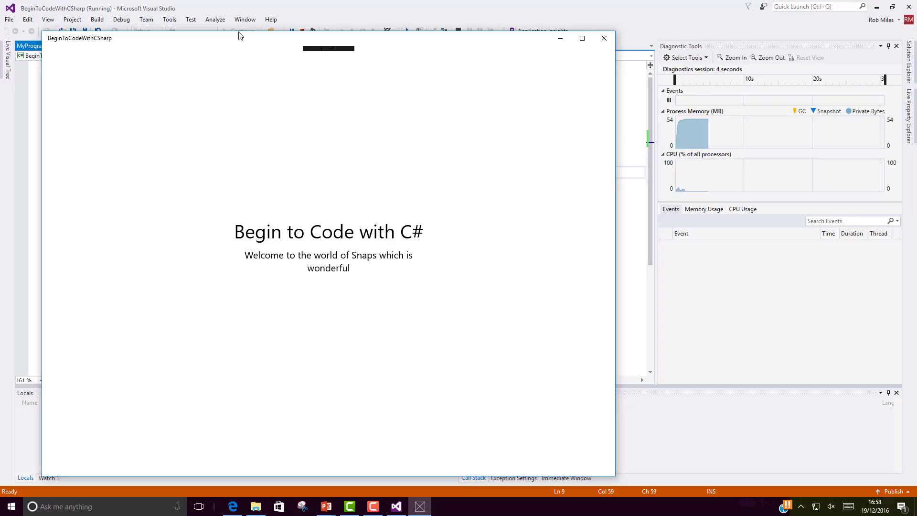
mouse_move(221, 256)
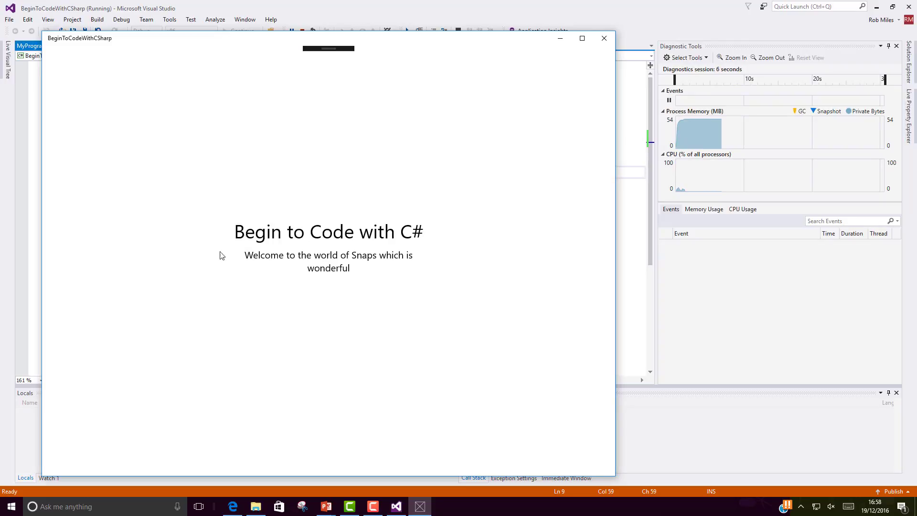
mouse_move(311, 279)
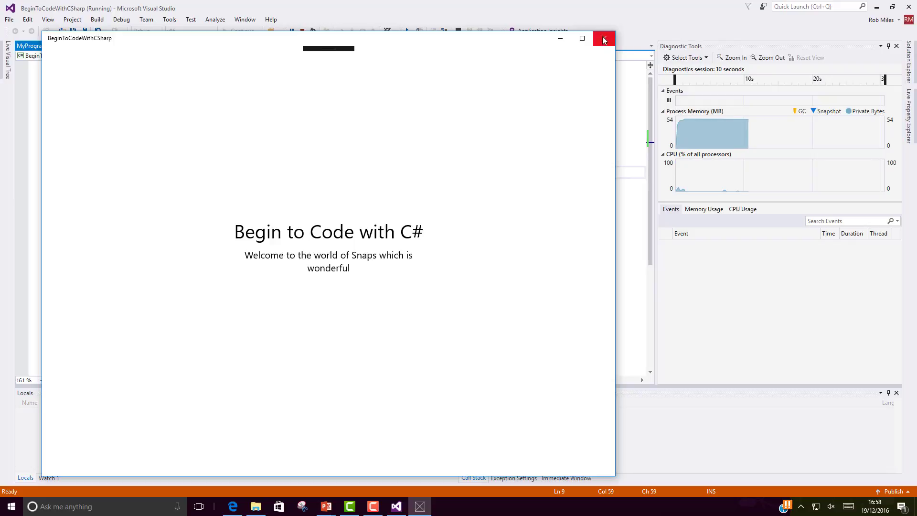
mouse_move(604, 39)
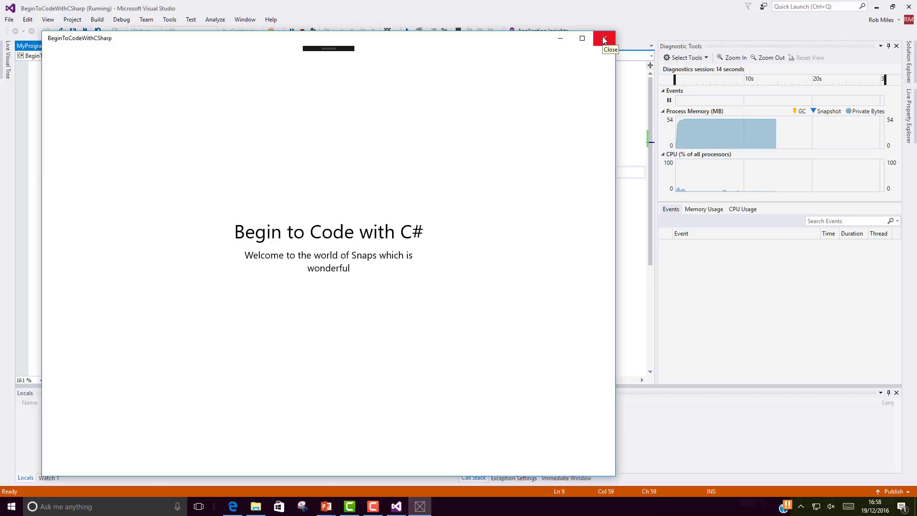
left_click(604, 38)
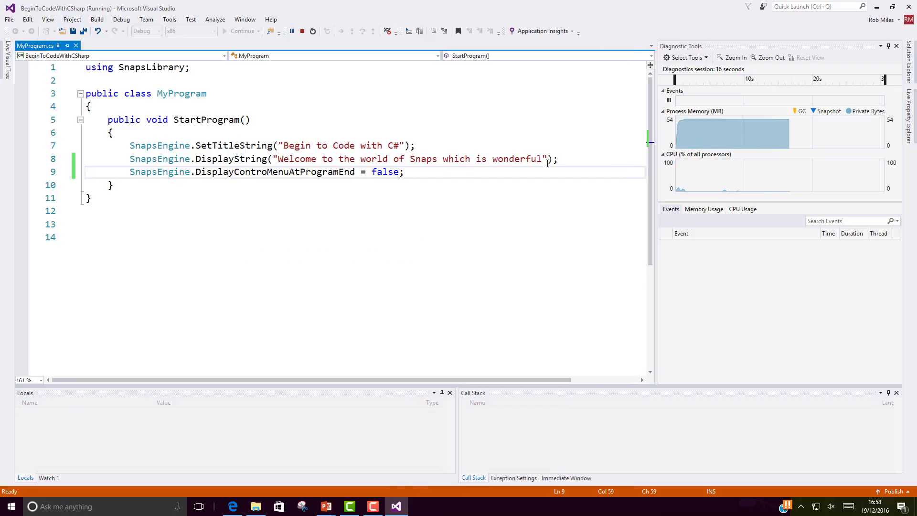
- Undo the DisplayControMenuAtProgramEnd statement and run the program without it
left_click(302, 31)
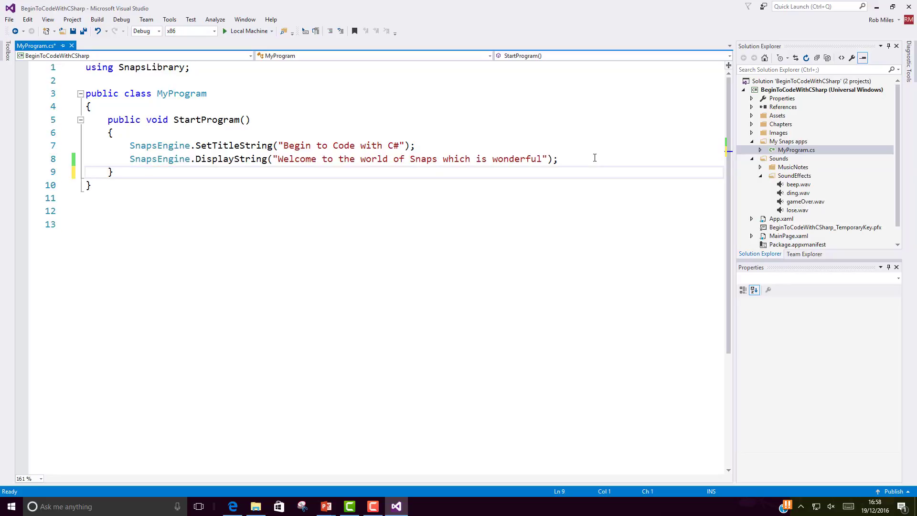
mouse_move(248, 31)
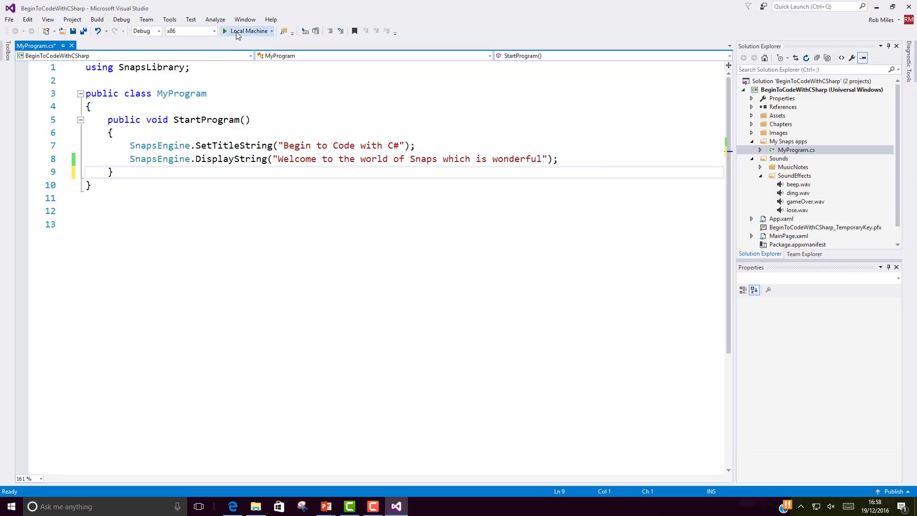
left_click(225, 31)
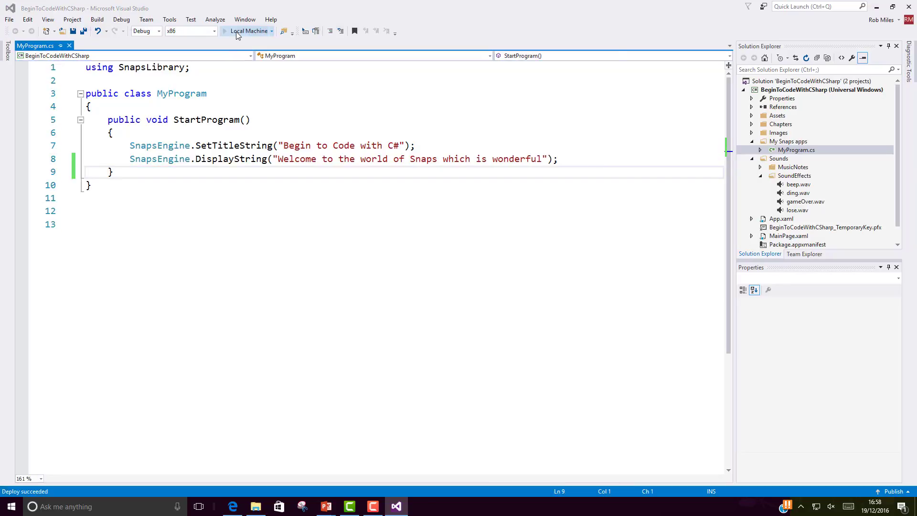
left_click(248, 32)
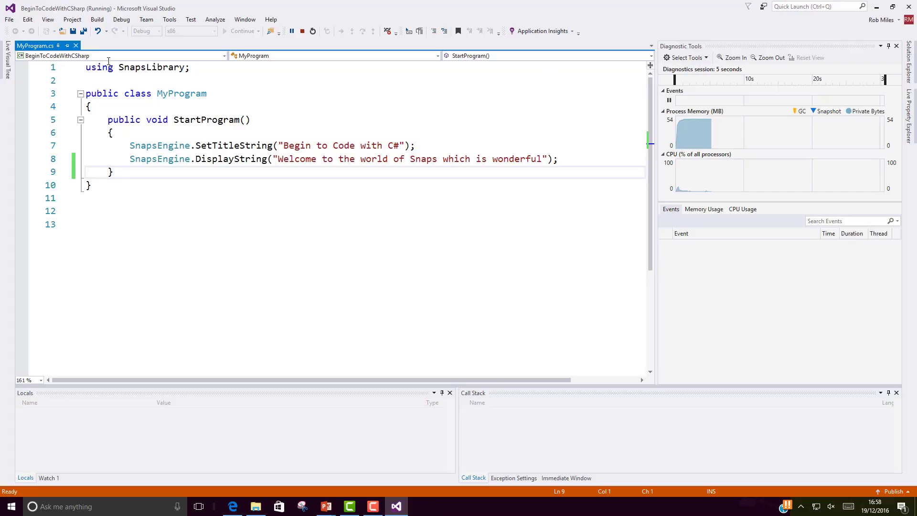
- Redo the statement, run and close the program, then switch to PowerPoint
left_click(302, 31)
type("SnapsEngine.DisplayControMenuAtProgramEnd = false;")
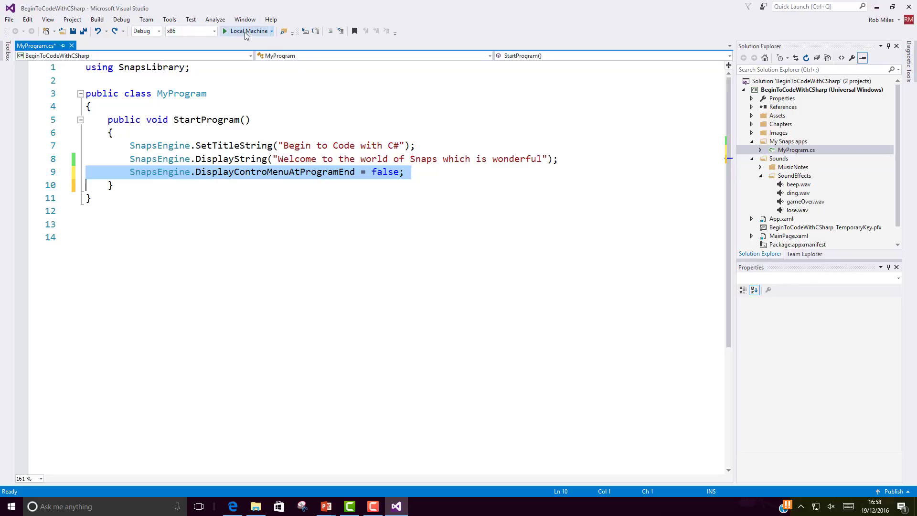
left_click(247, 31)
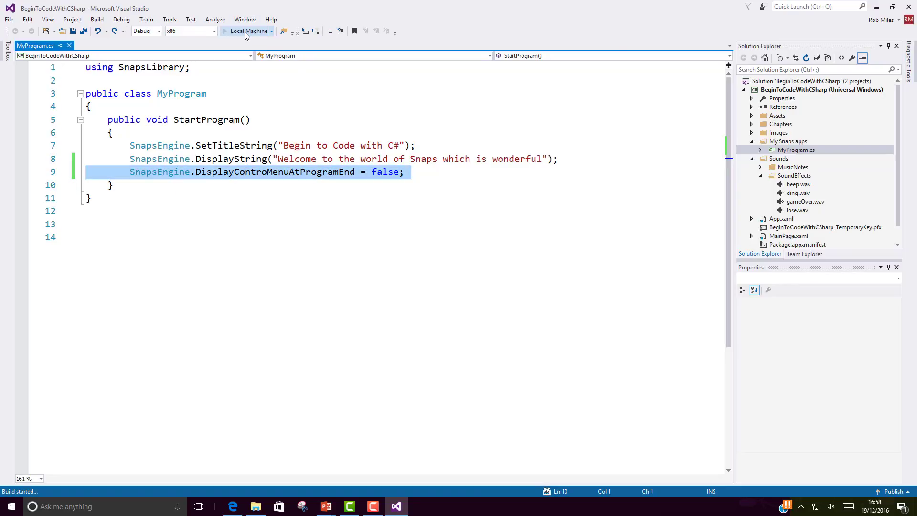
left_click(248, 30)
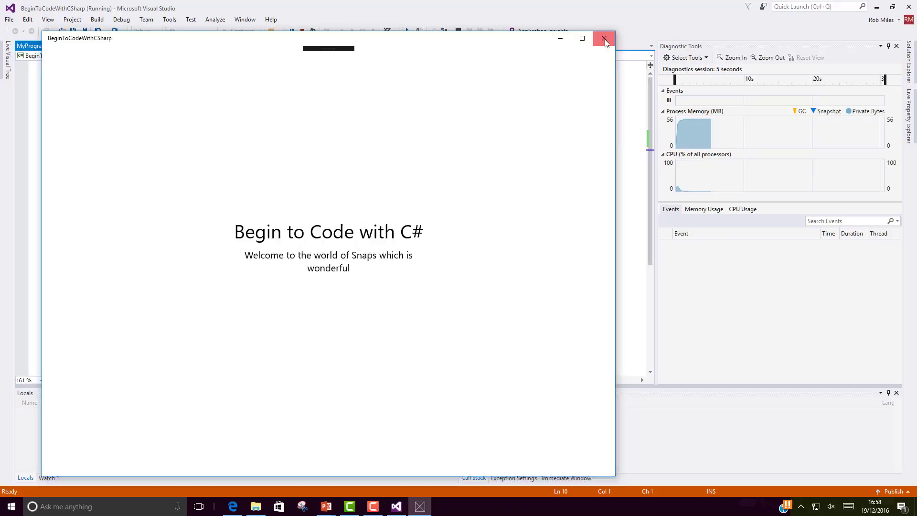
left_click(605, 38)
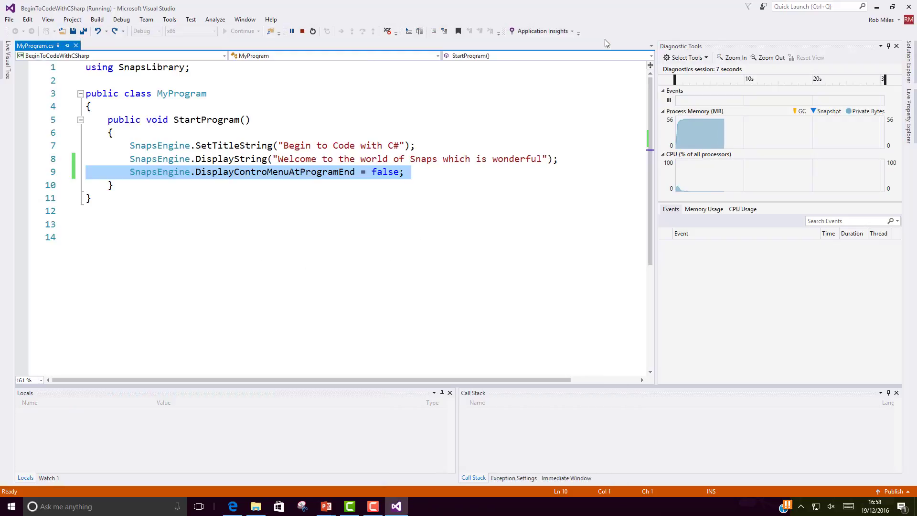
left_click(302, 32)
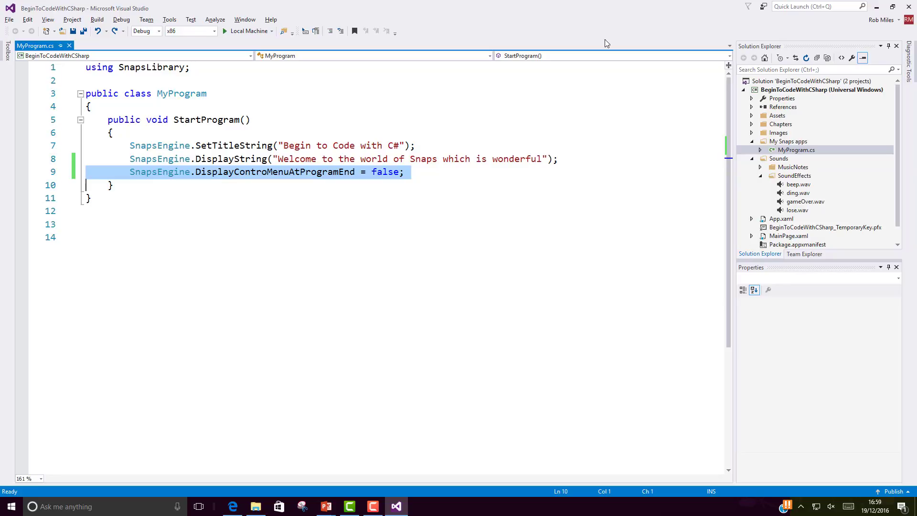
key("alt+tab")
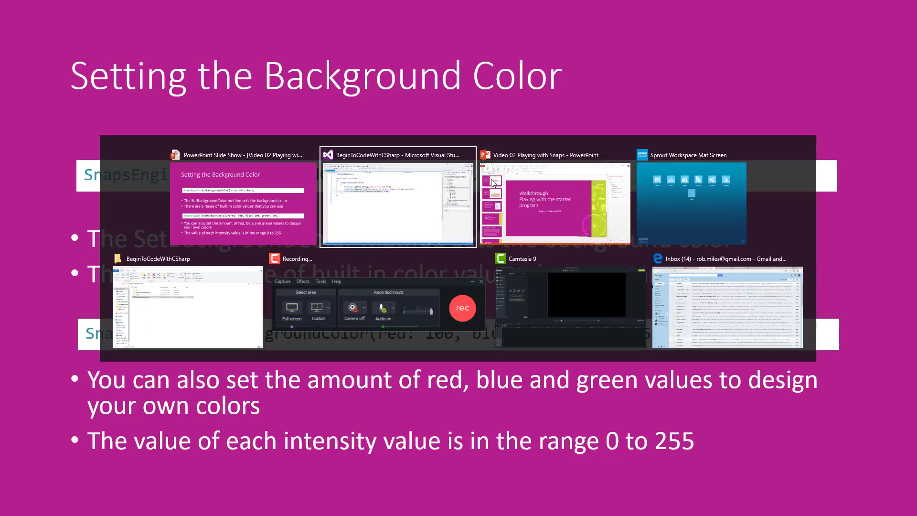
- Leave the 'Setting the Background Color' slide and bring Visual Studio's MyProgram.cs back to front
left_click(396, 199)
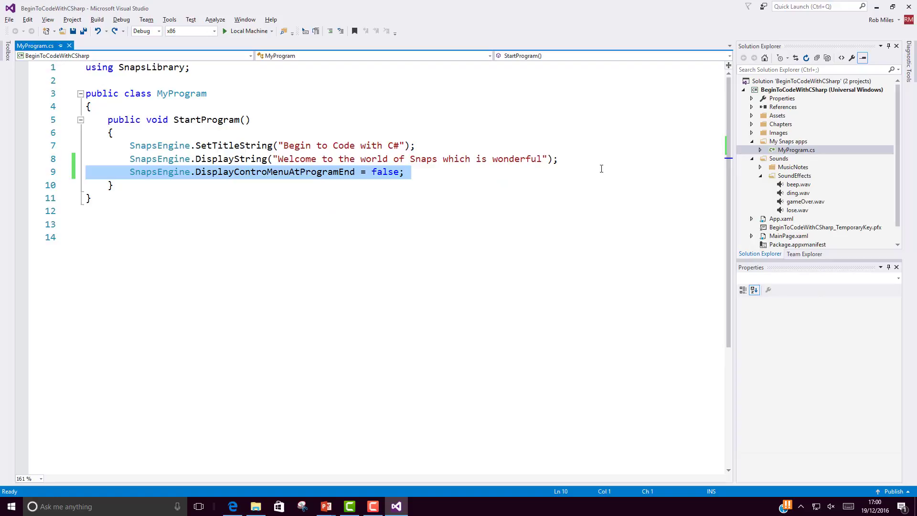
- Add SnapsEngine.SetBackgroundColor(red: 100, blue: 200, green: 50) above the control-menu call and start a build
key("Return")
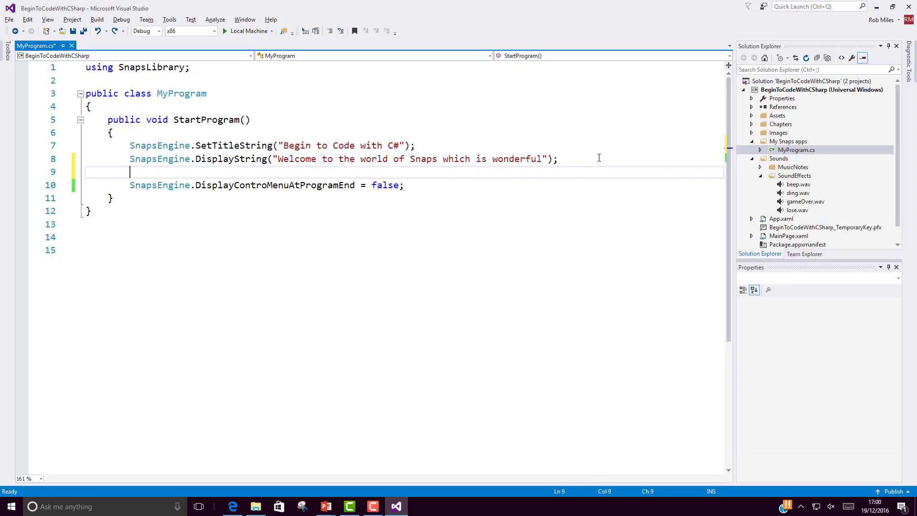
type("Snaps.se")
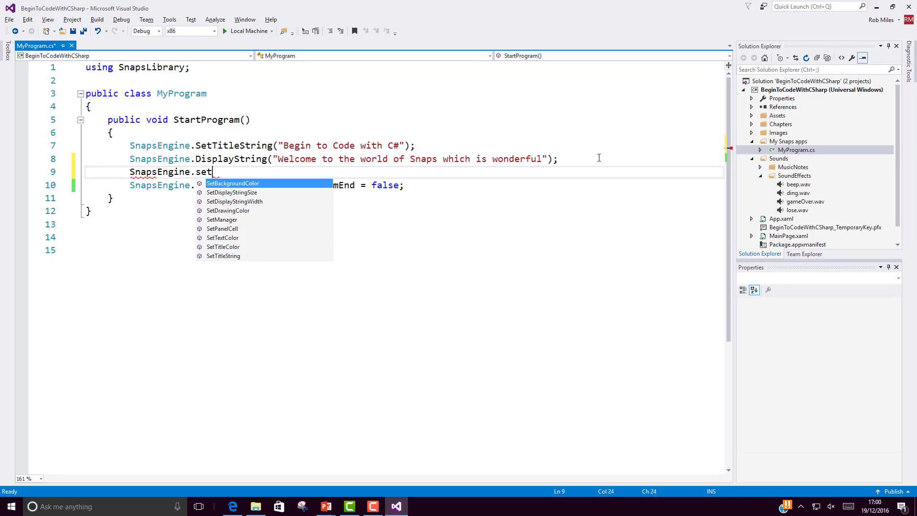
type("b")
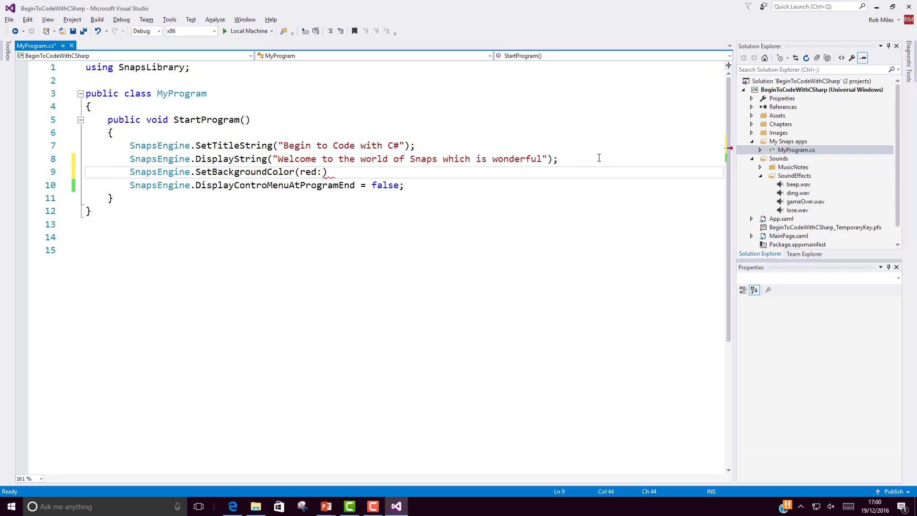
type("100,")
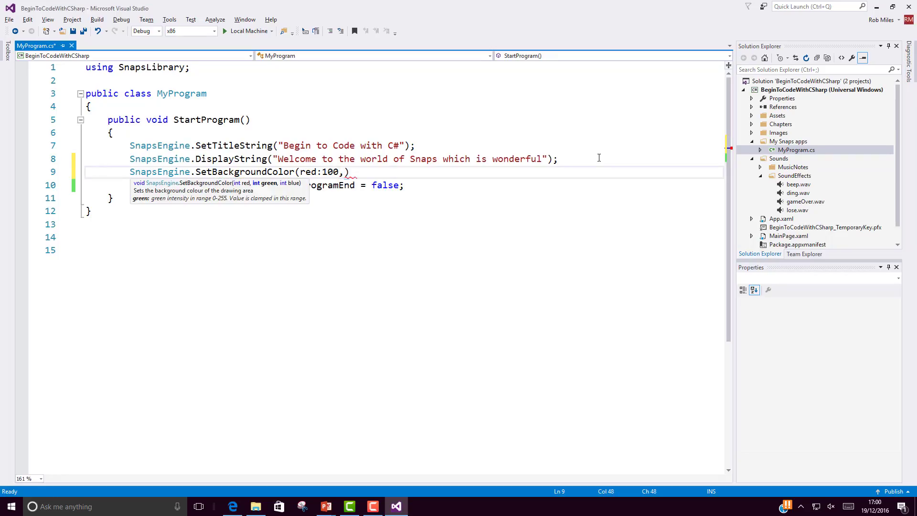
type("blu")
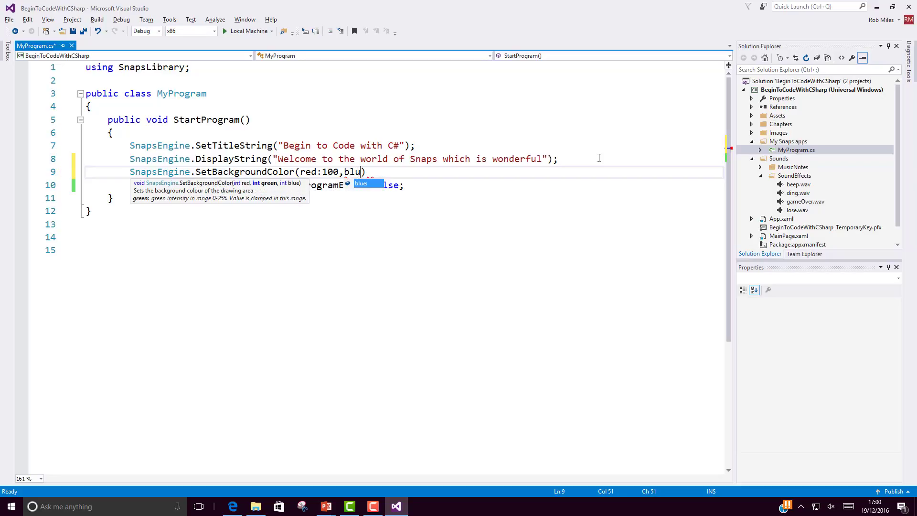
type("e:")
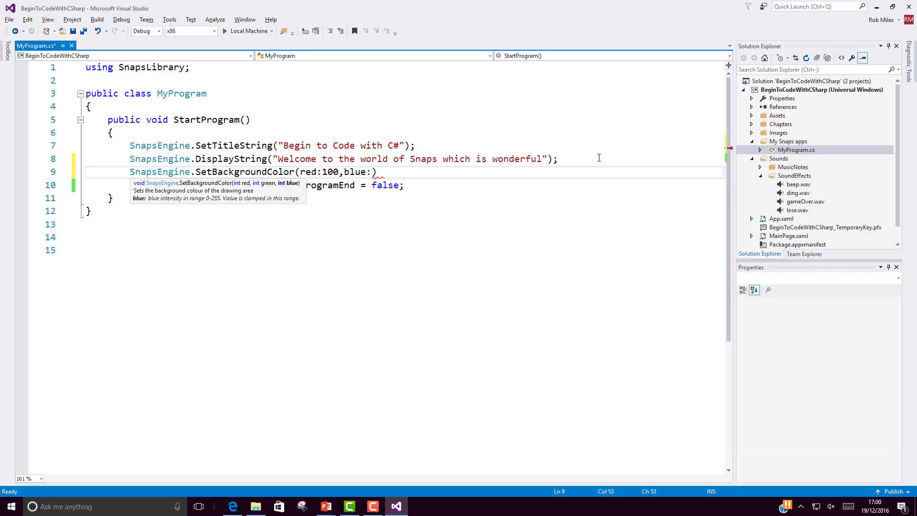
key("alt+tab")
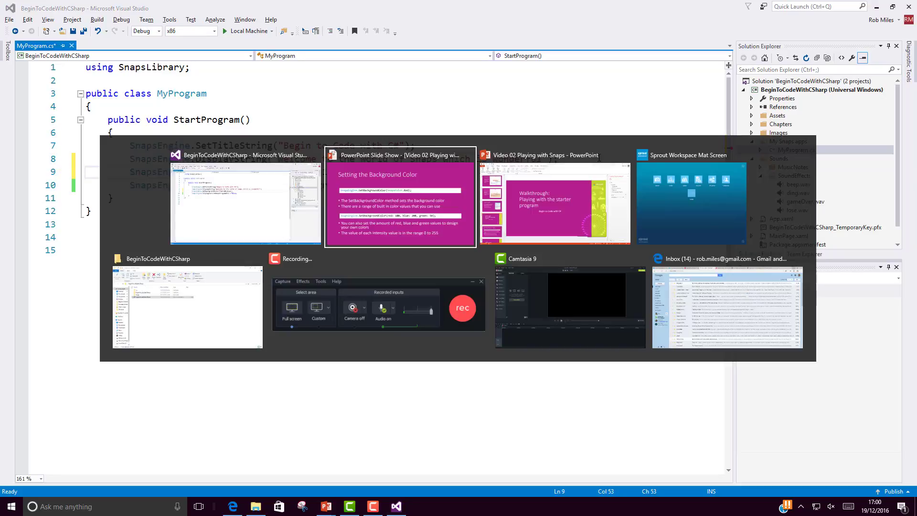
mouse_move(245, 201)
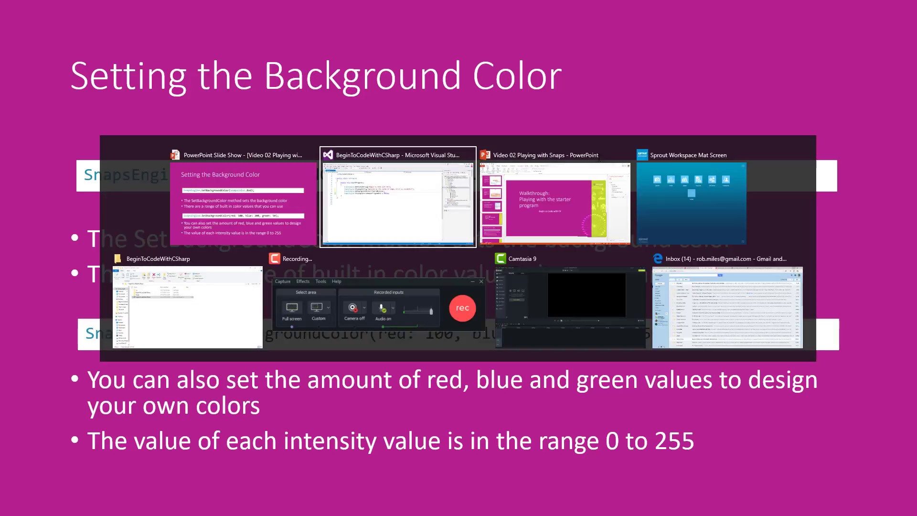
left_click(398, 199)
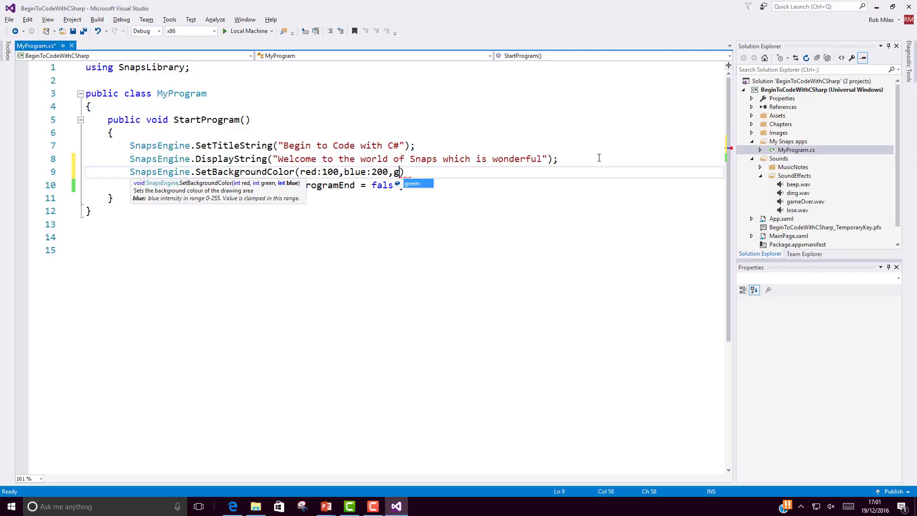
type("reen5")
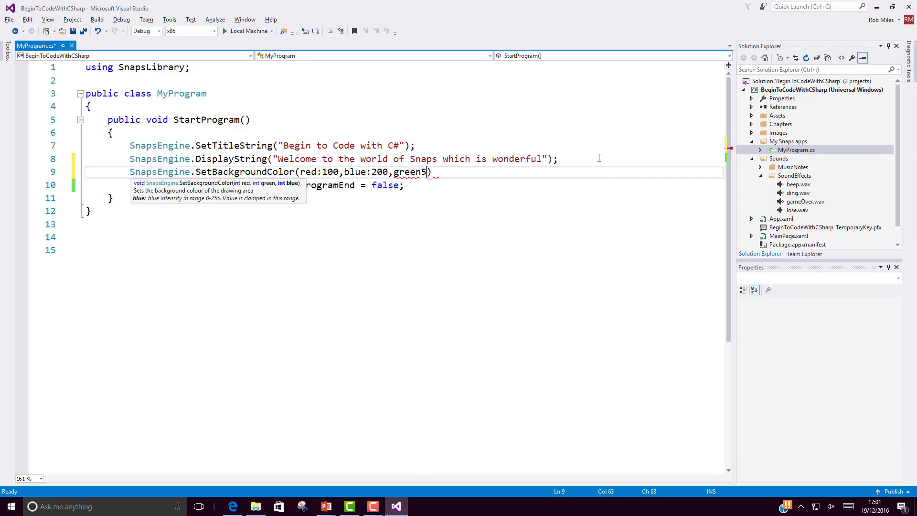
type("0")
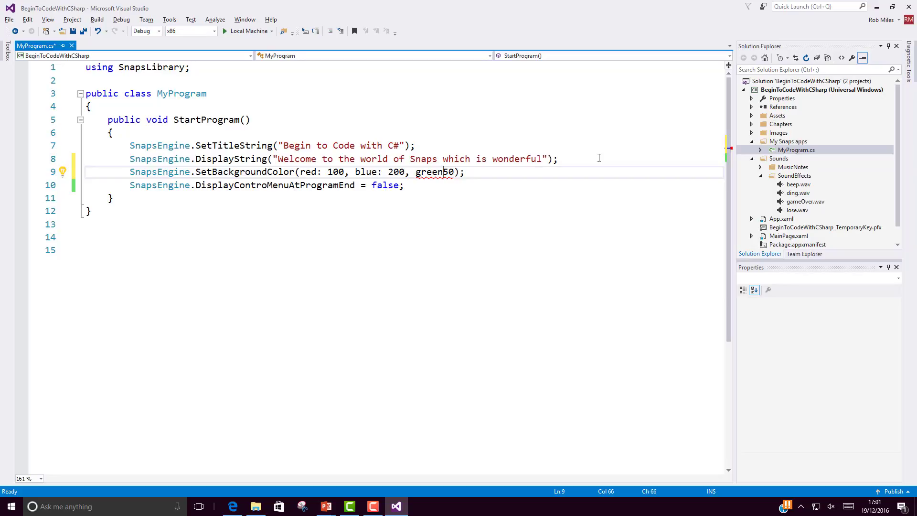
type(":")
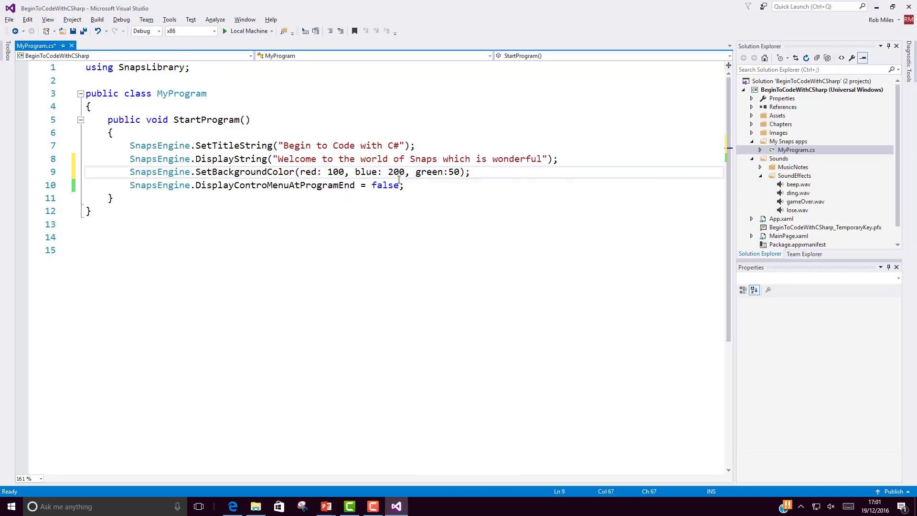
mouse_move(386, 172)
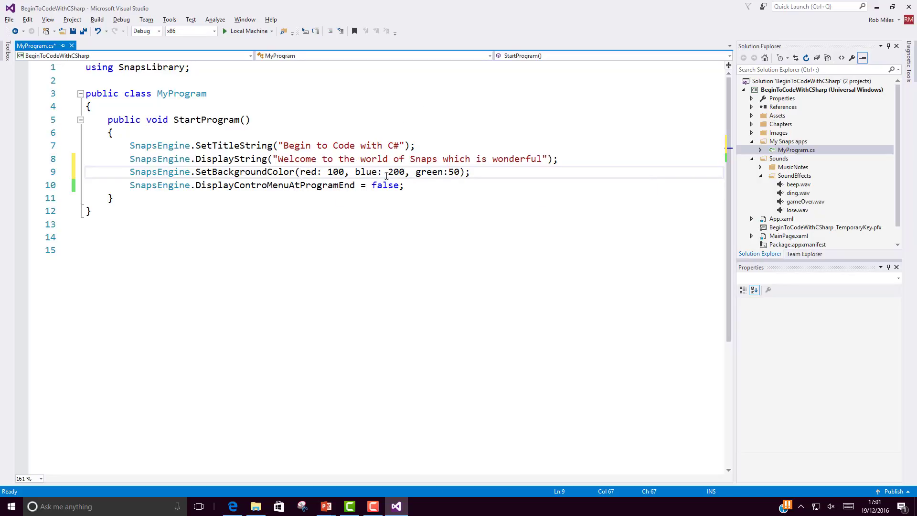
mouse_move(341, 105)
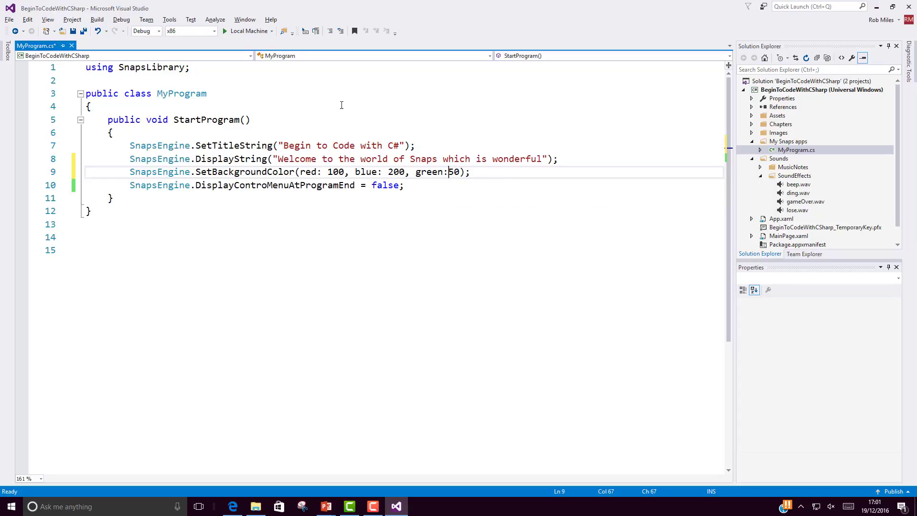
left_click(246, 31)
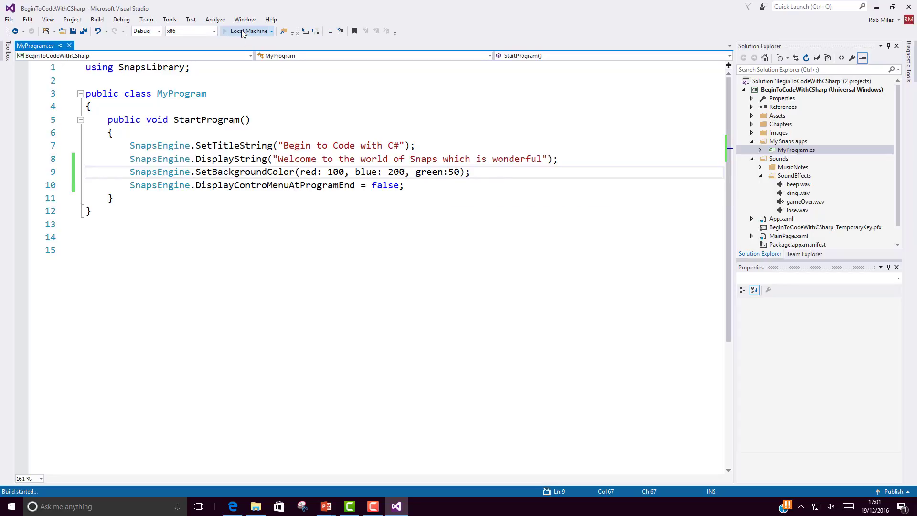
- Run the red 100, blue 200, green 50 background version in the debugger, then stop debugging
left_click(247, 31)
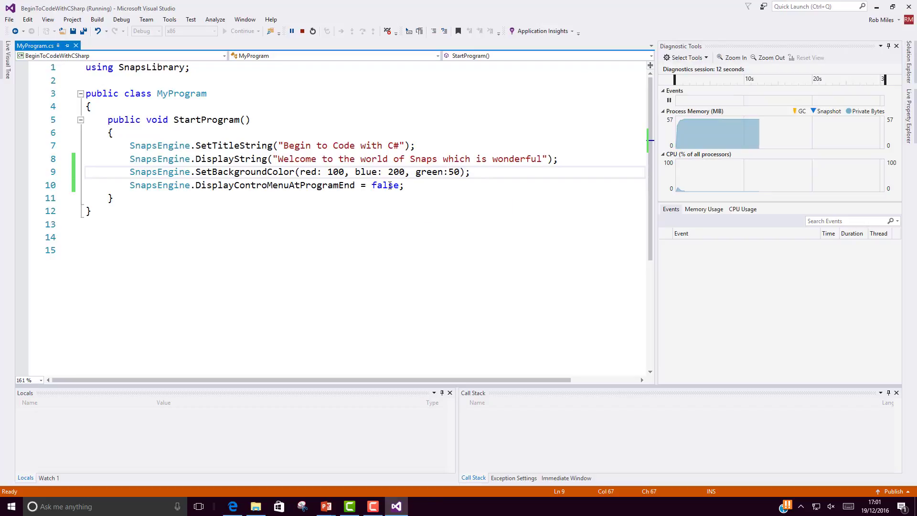
left_click(302, 31)
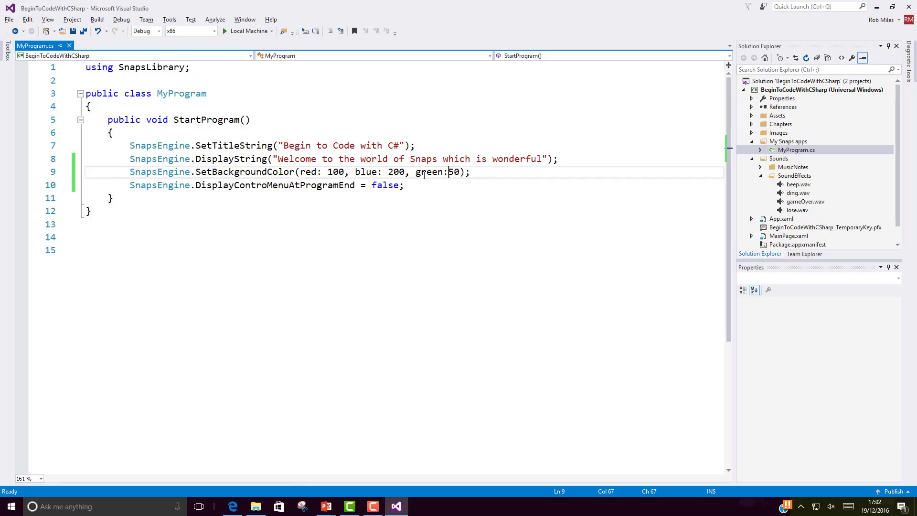
- Insert SnapsEngine.Delay(1.5); on a new line after the SetBackgroundColor statement
left_click(474, 172)
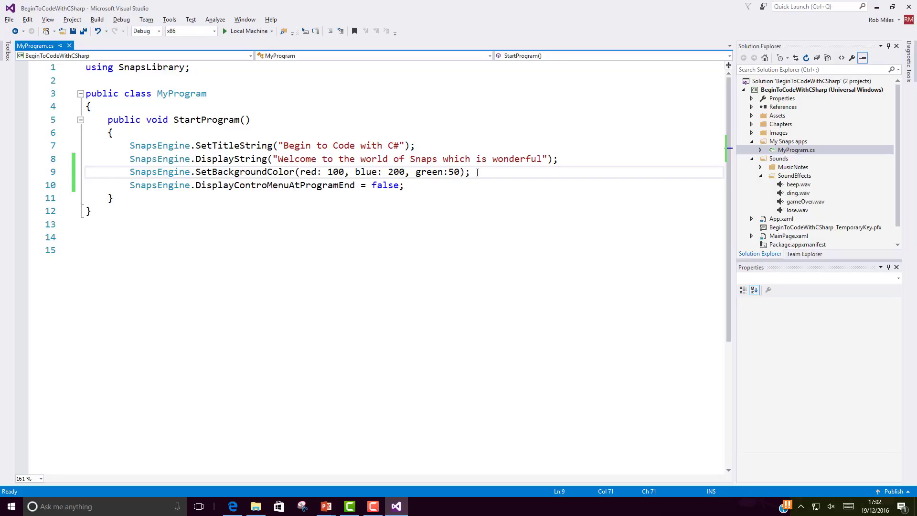
type("Snap")
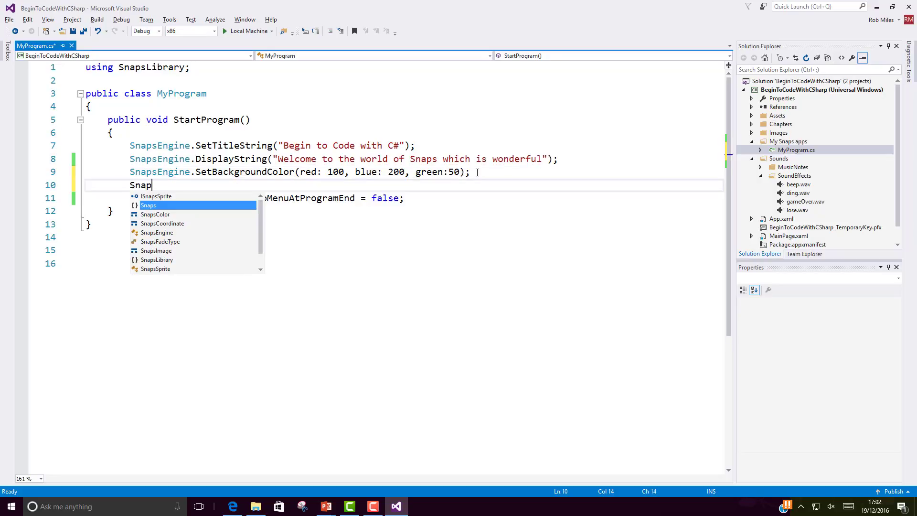
type("se")
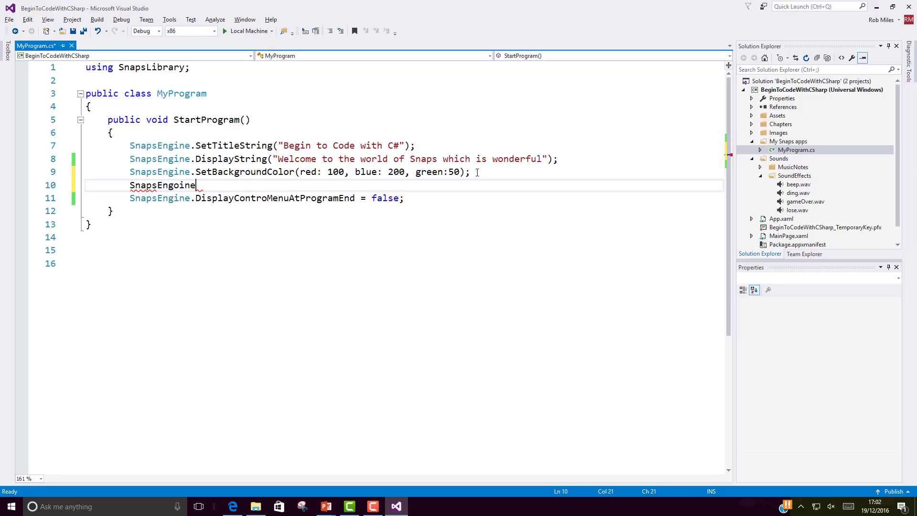
type(".")
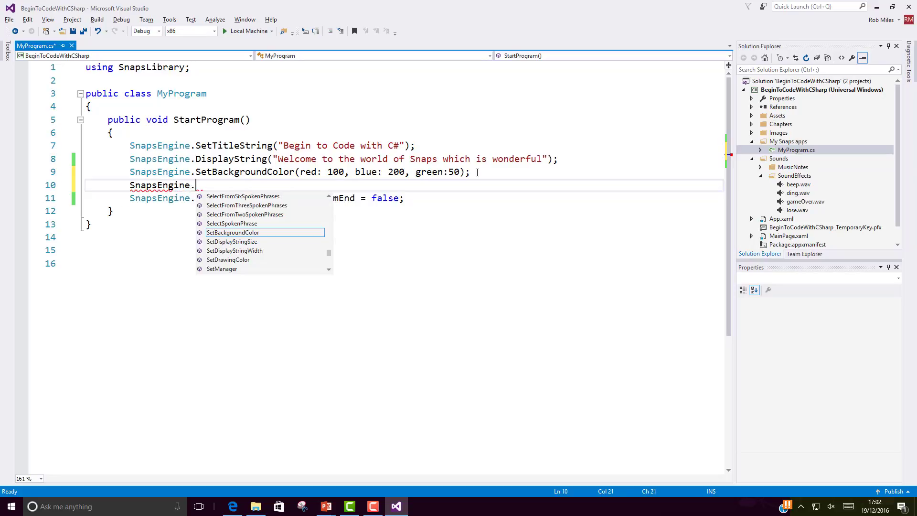
type("del")
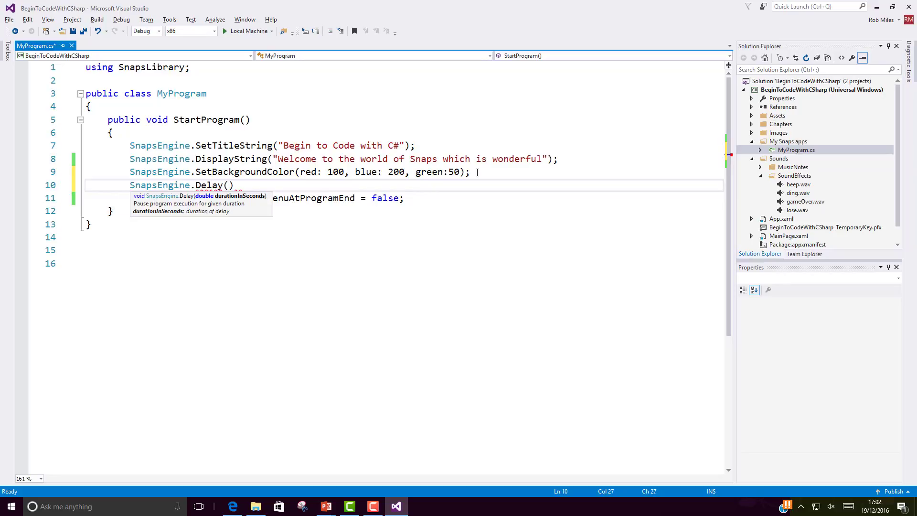
type("1.5")
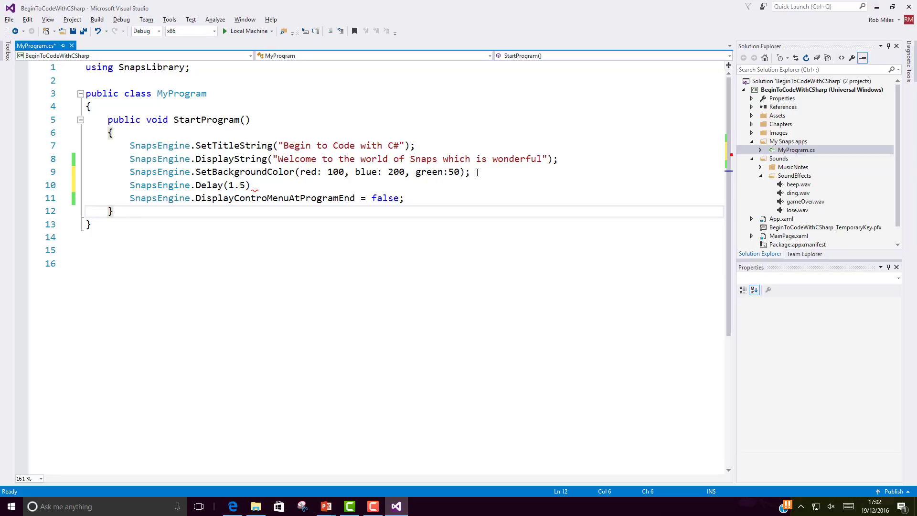
left_click(251, 185)
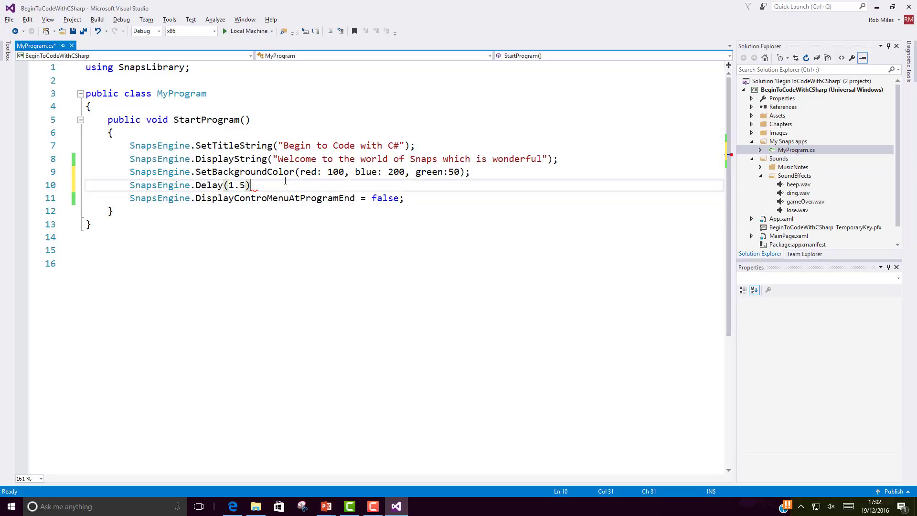
type(";")
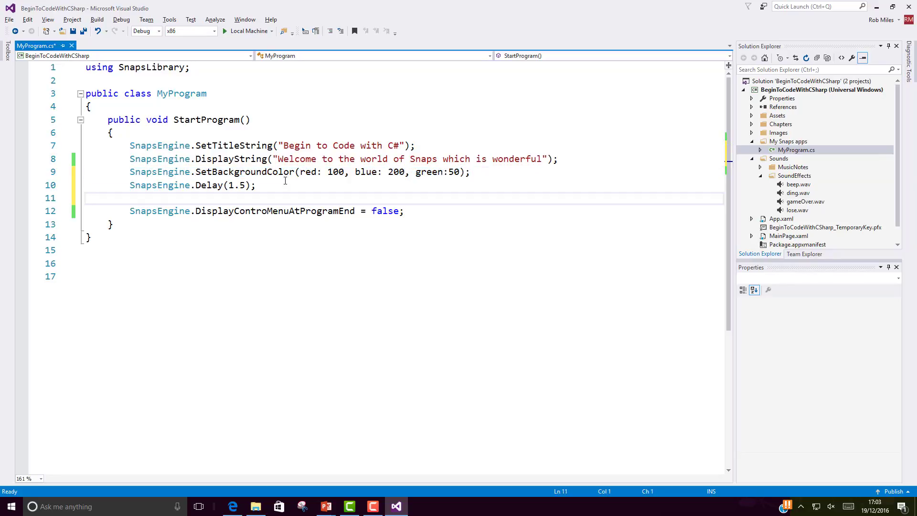
left_click(255, 184)
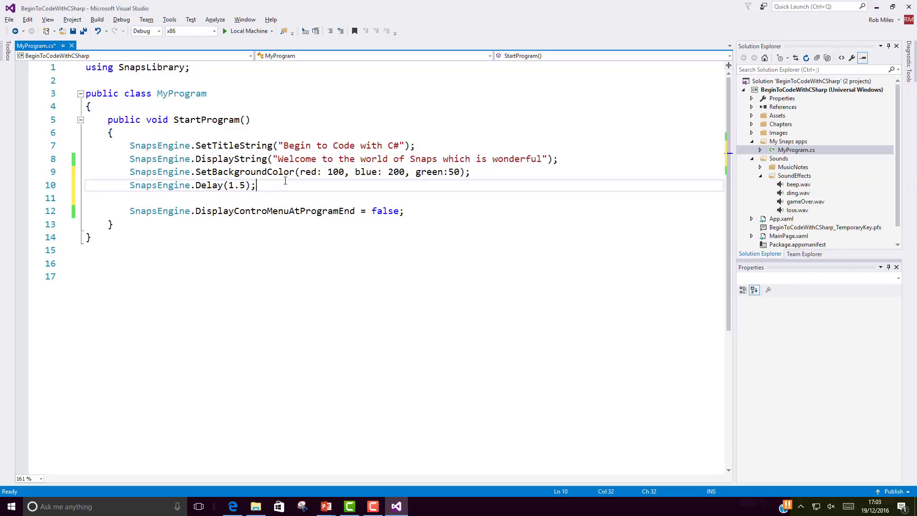
- Add SnapsEngine.SetBackgroundColor(SnapsColor.Yellow); below the delay and start a build
key("Return")
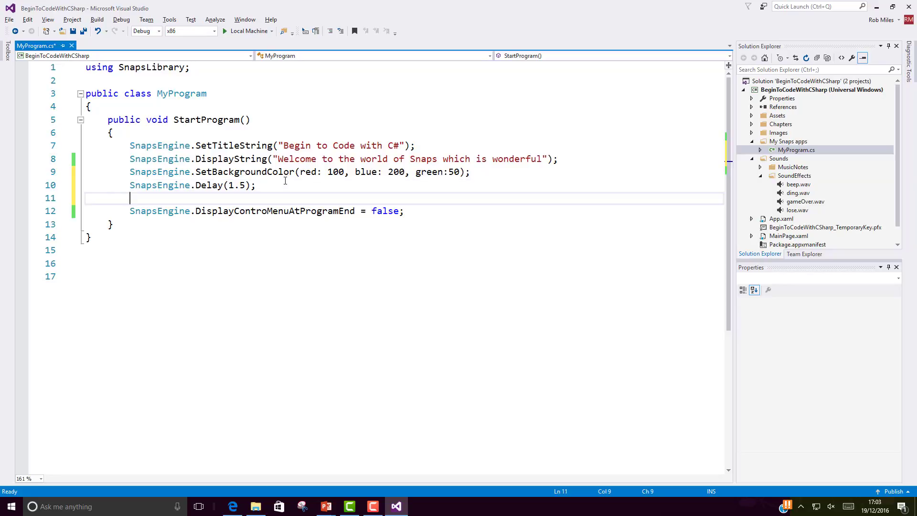
type("Snap")
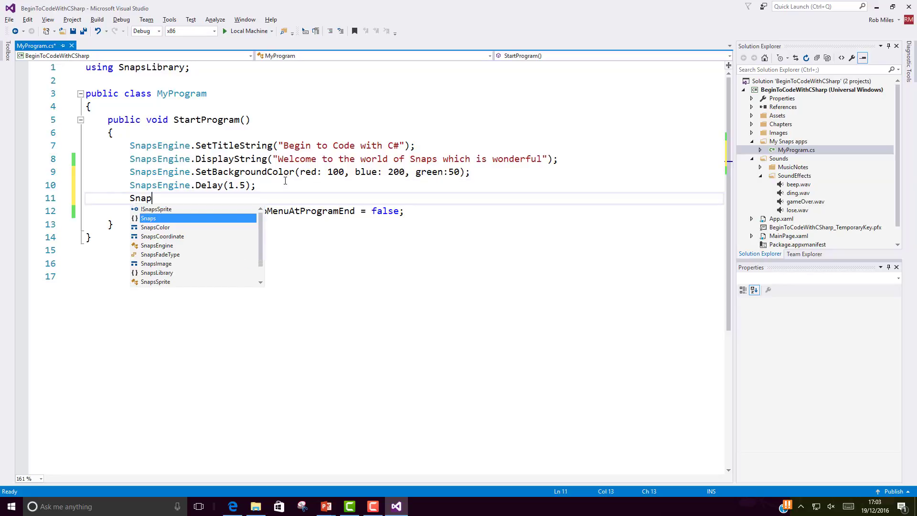
key("Escape")
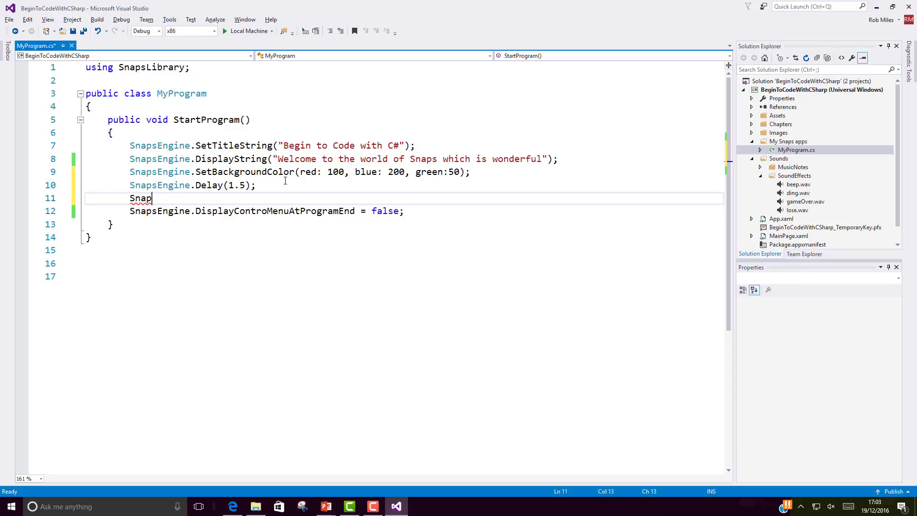
type("sEngine")
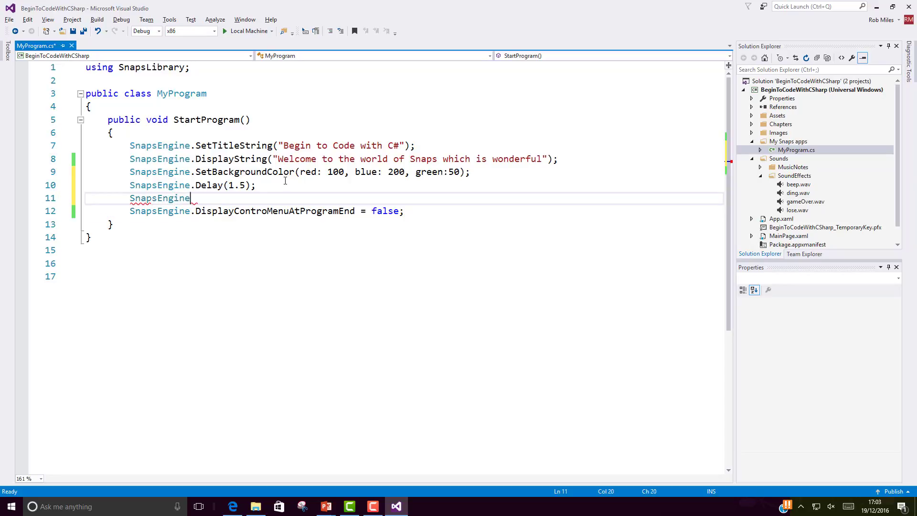
type(".set")
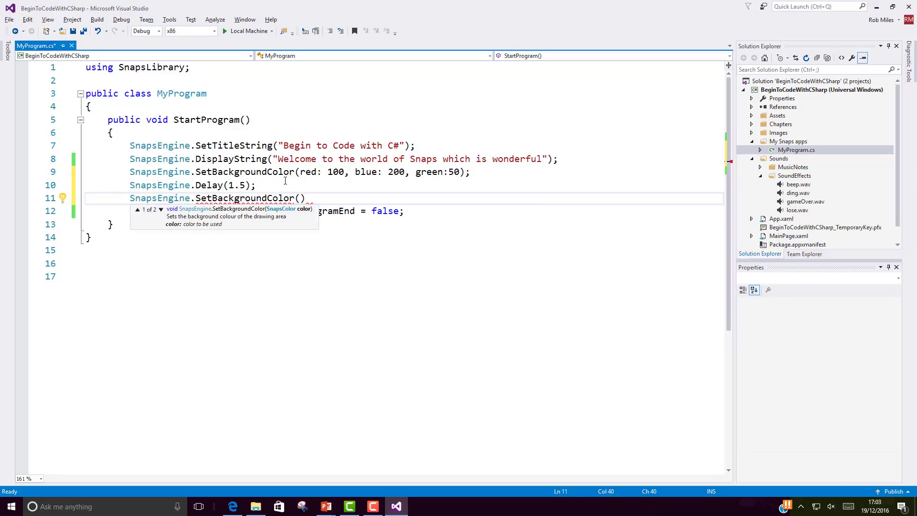
type("SnapsColor.")
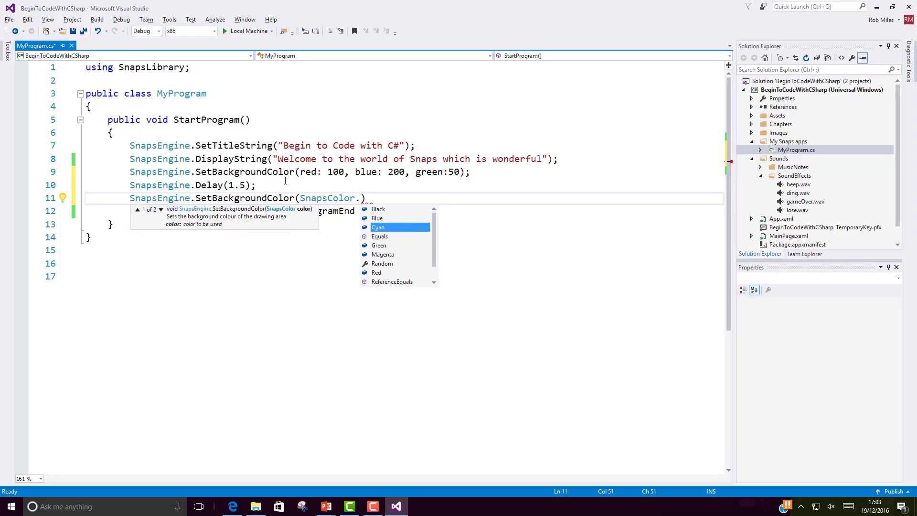
scroll("down", 3)
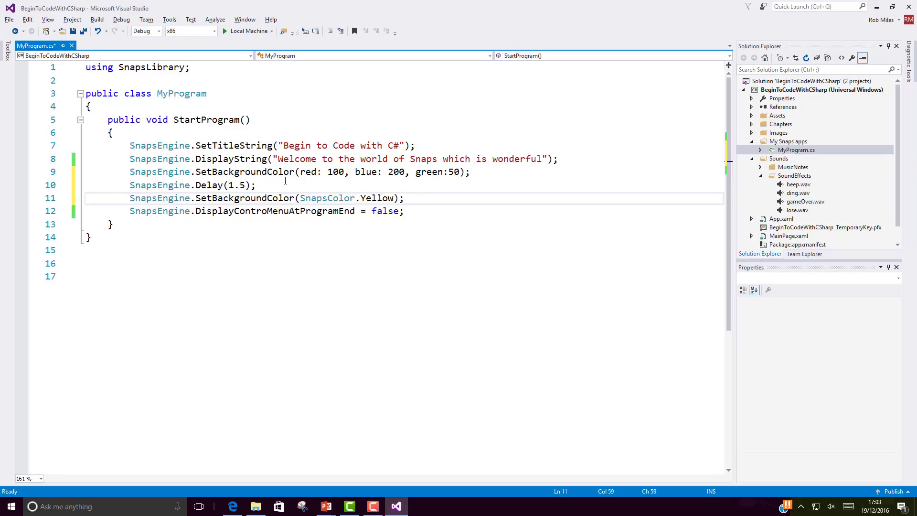
left_click(245, 30)
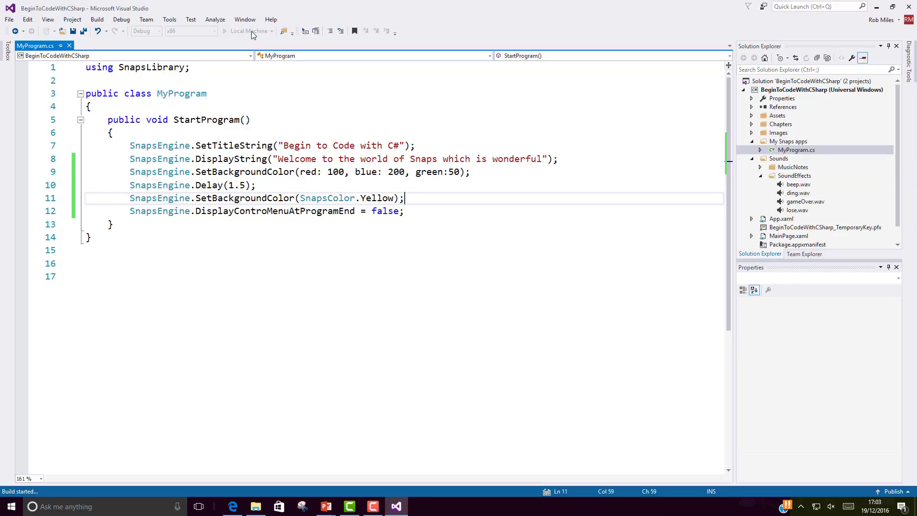
- Let the yellow-background version run, then stop debugging
left_click(247, 31)
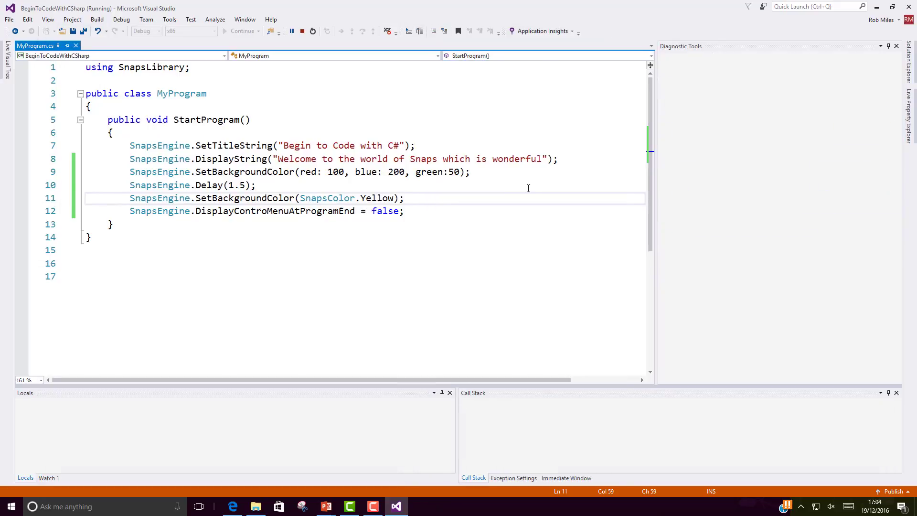
left_click(302, 31)
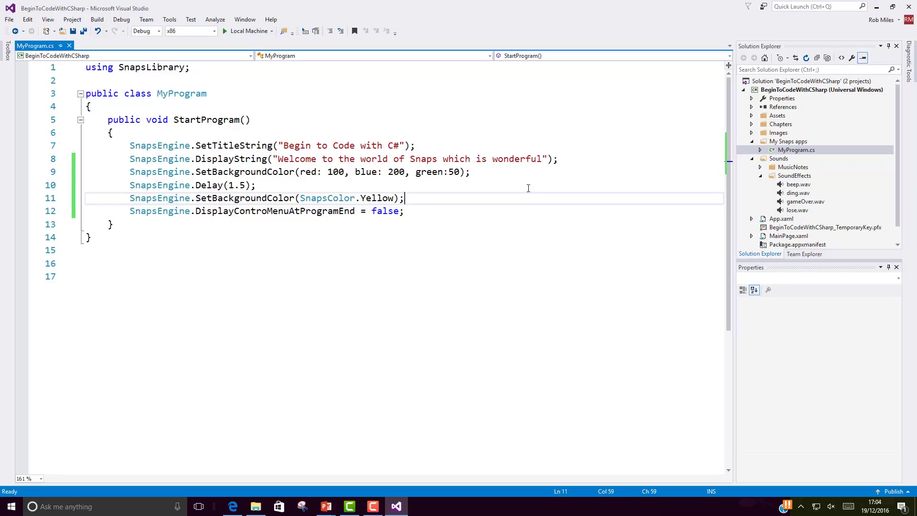
key("alt+tab")
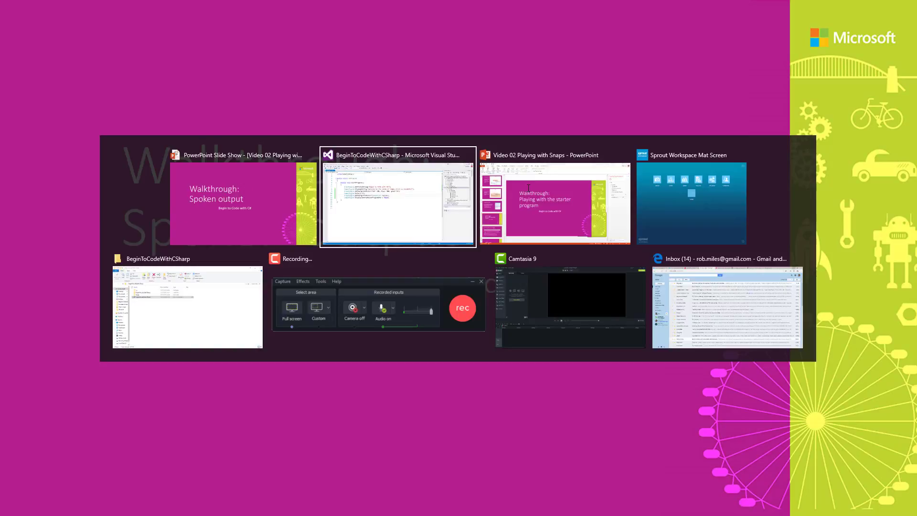
left_click(398, 196)
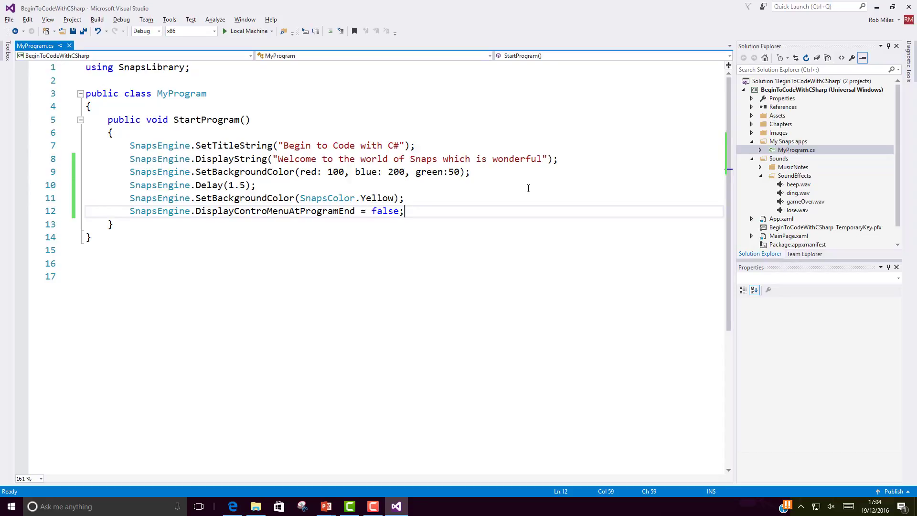
- Type SnapsEngine.SpeakString("This is a yellow screen"); as the program's last statement
type("Snaps")
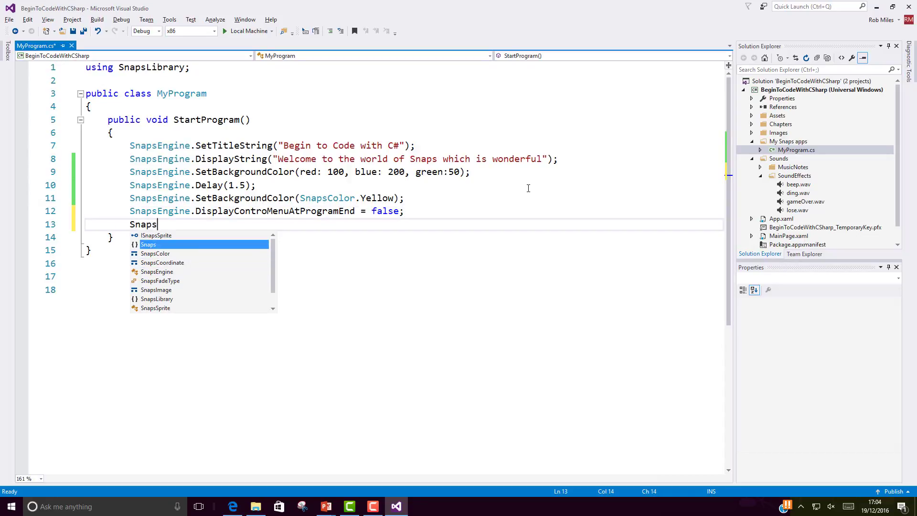
type("Engine.s")
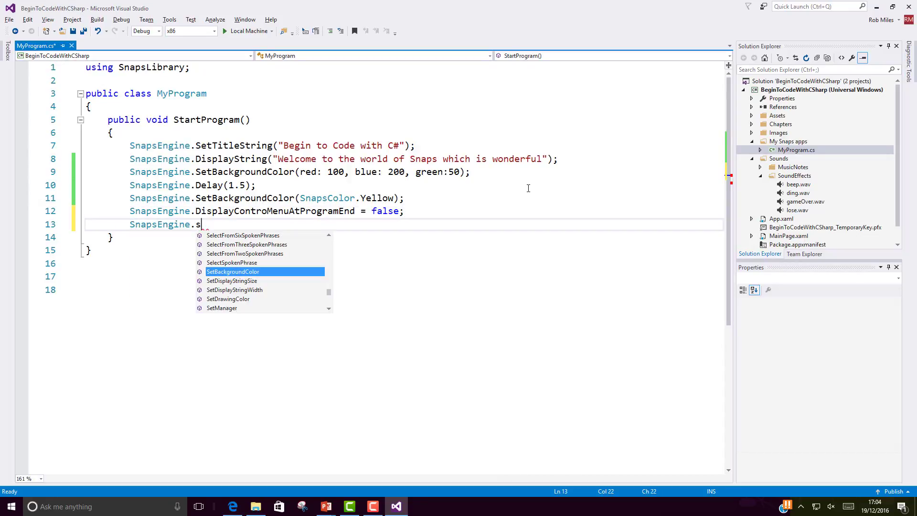
type("peakString")
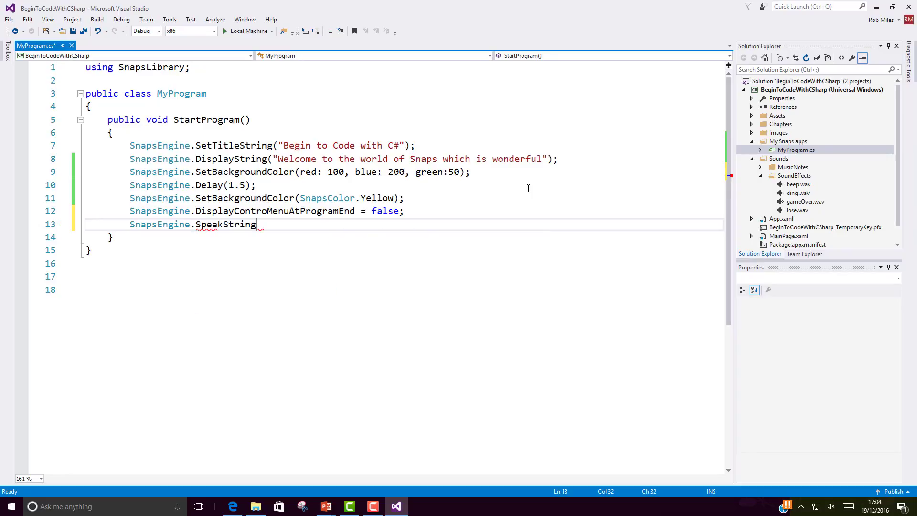
type("(\"\")")
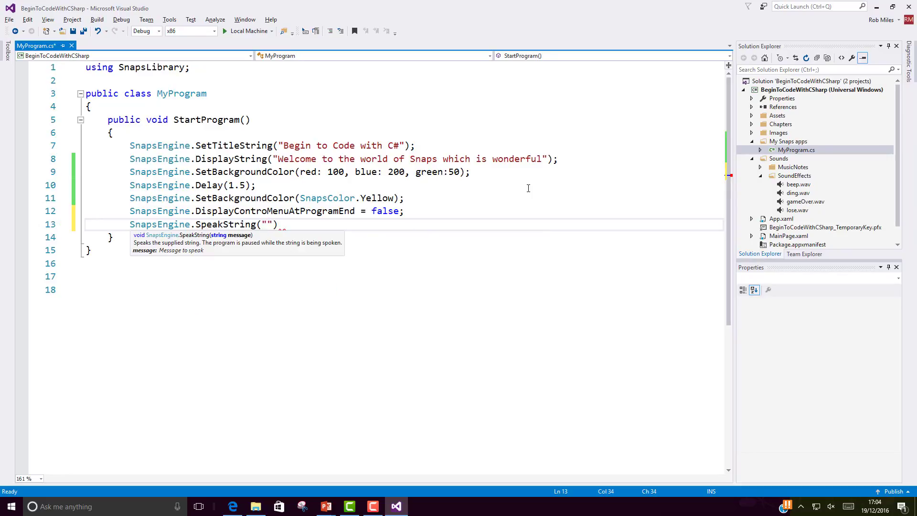
type("This is a")
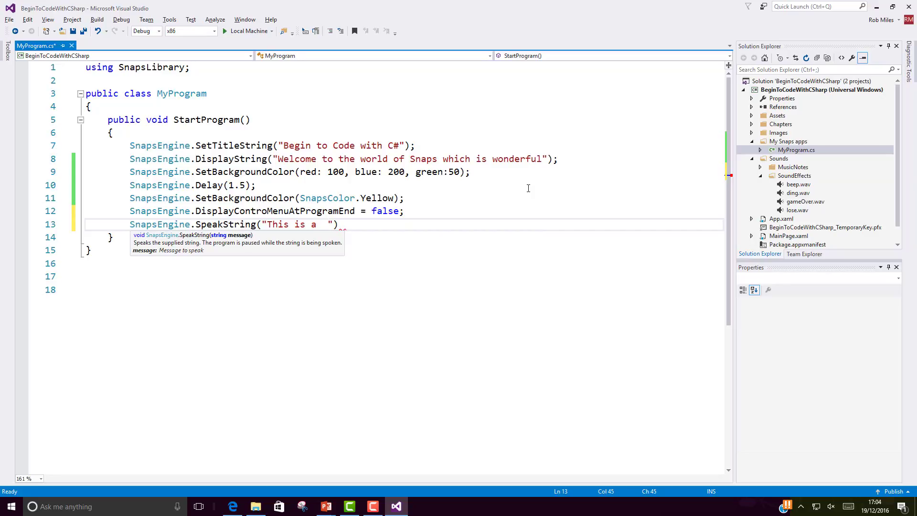
type("yellow w")
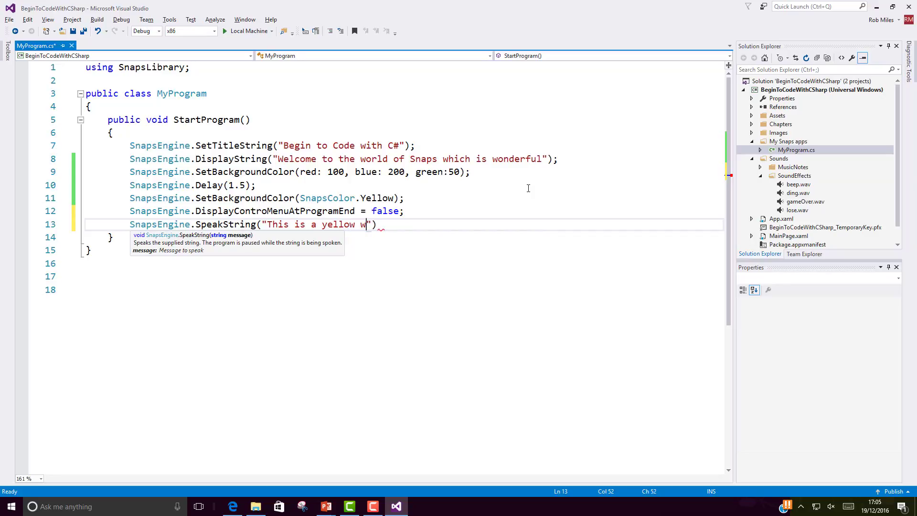
type("scrre")
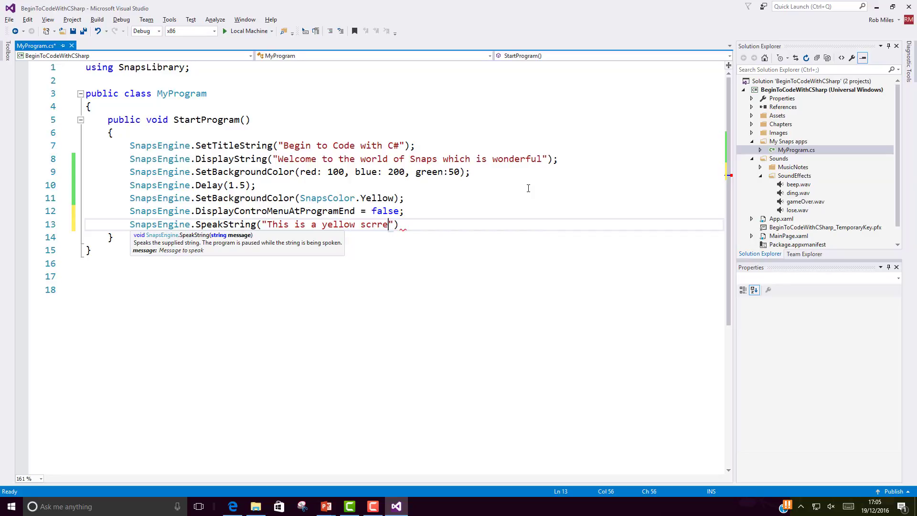
type("n")
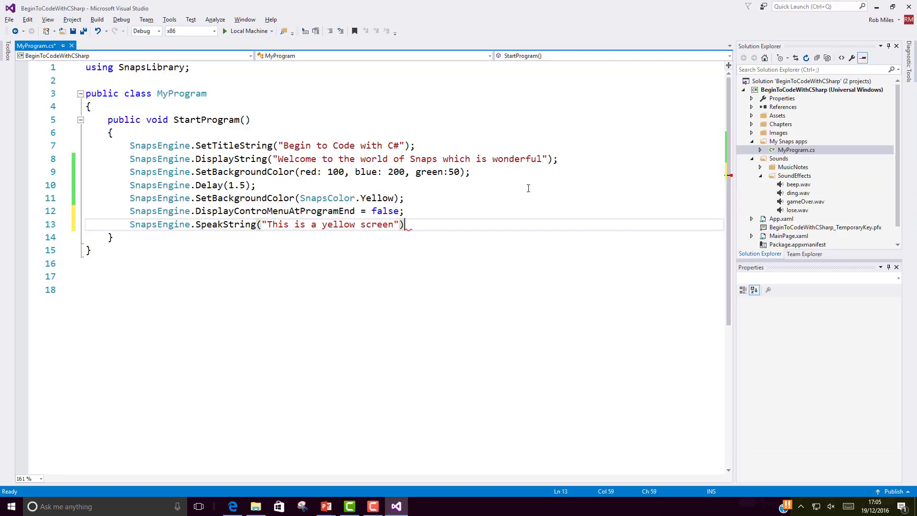
type(";")
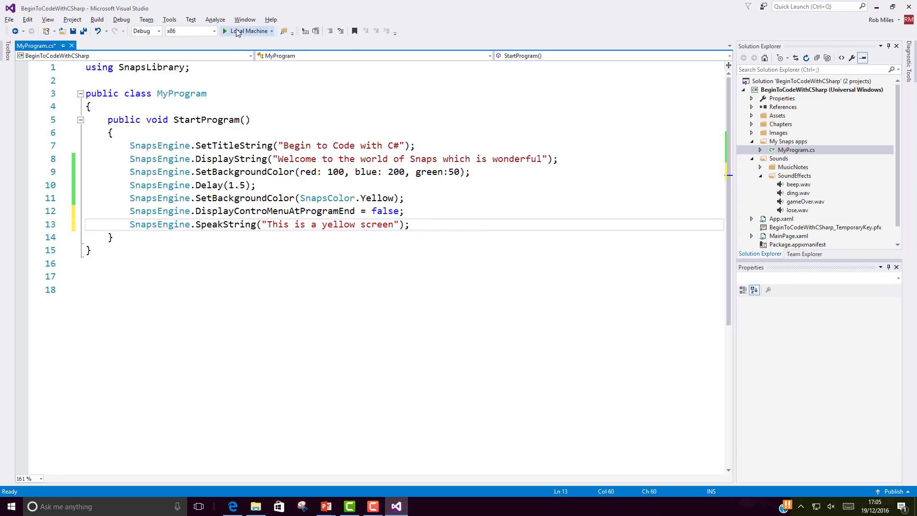
- Run the speaking version, check the taskbar volume control, and close the app window
left_click(244, 31)
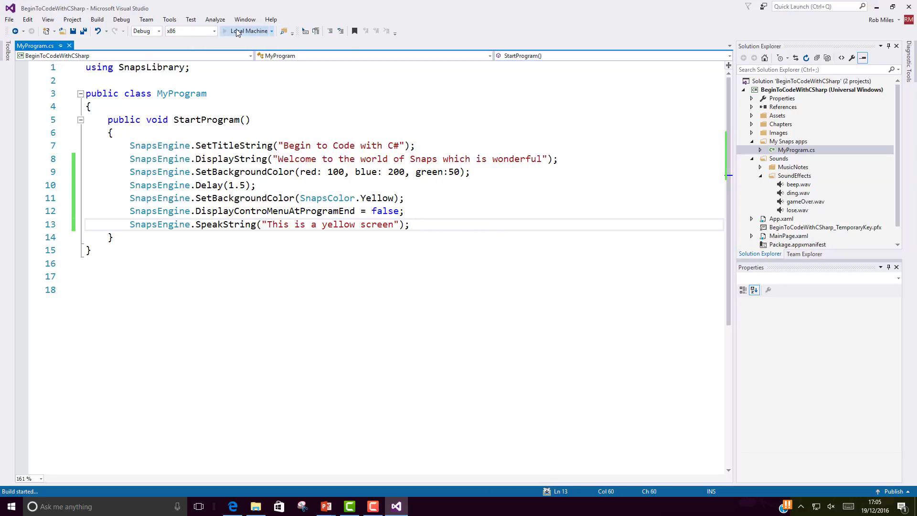
left_click(249, 31)
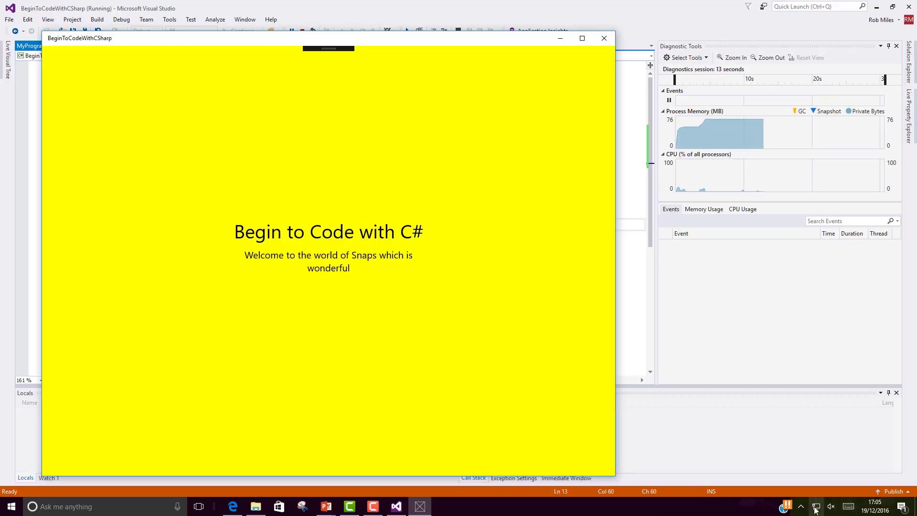
left_click(830, 506)
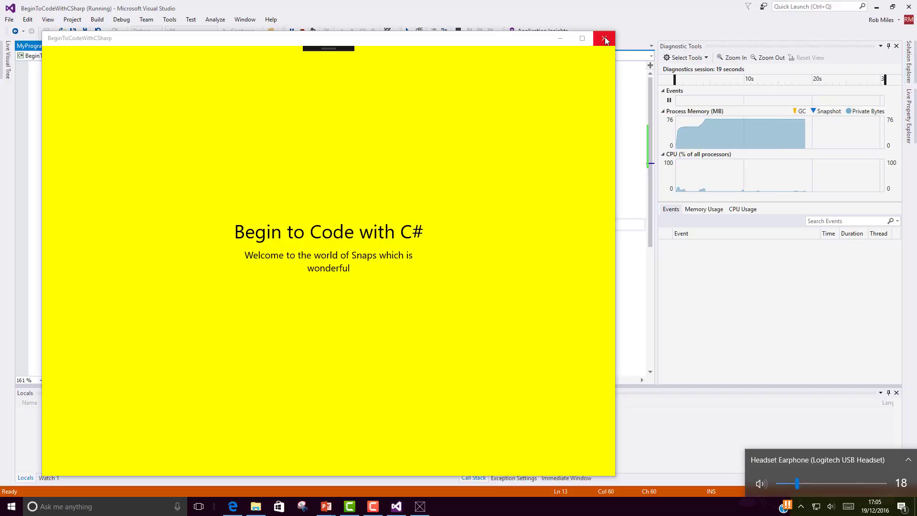
left_click(605, 38)
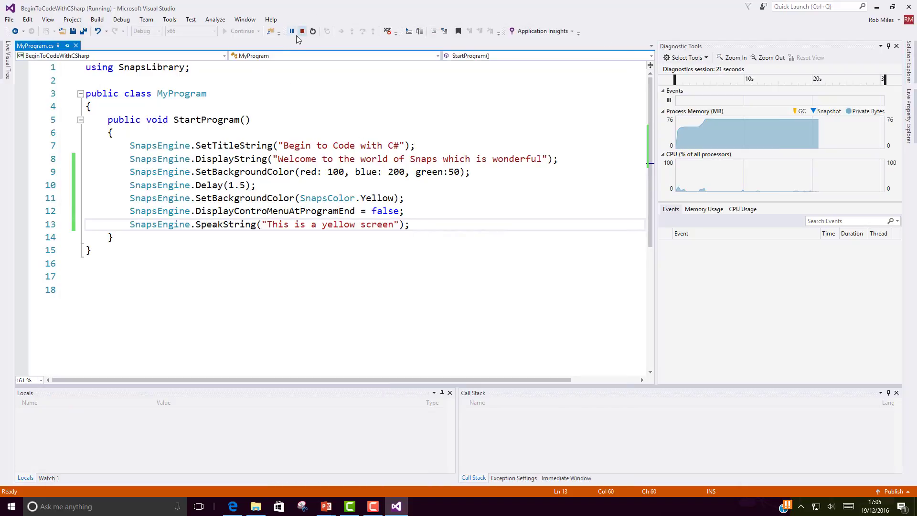
- Stop debugging, rerun with the volume raised, then close the app and end debugging
left_click(302, 31)
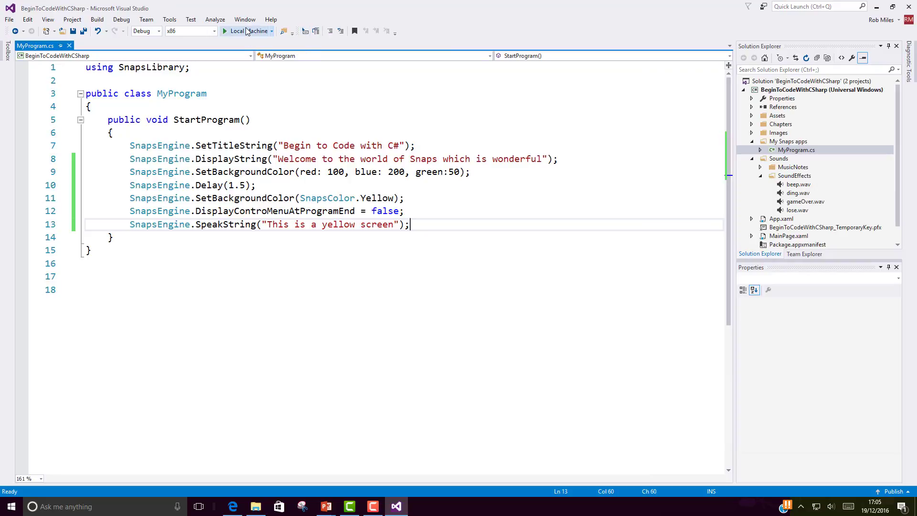
left_click(236, 31)
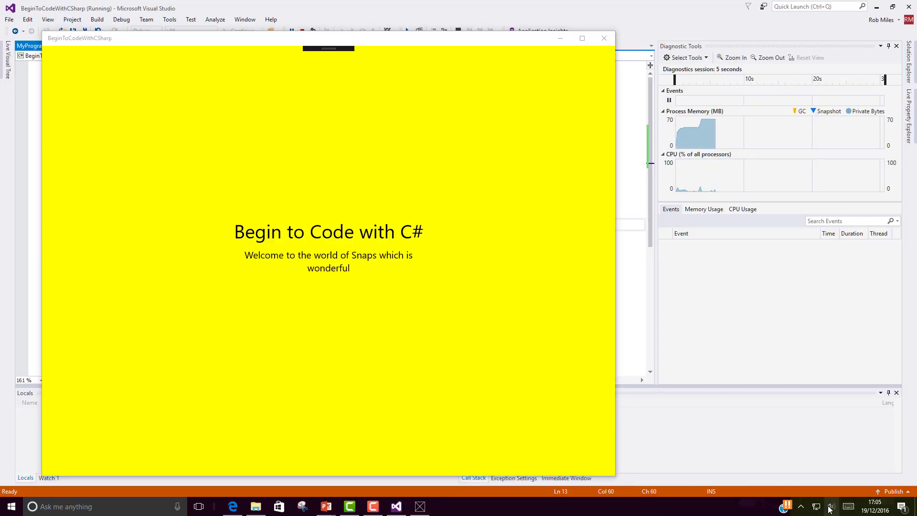
left_click(830, 507)
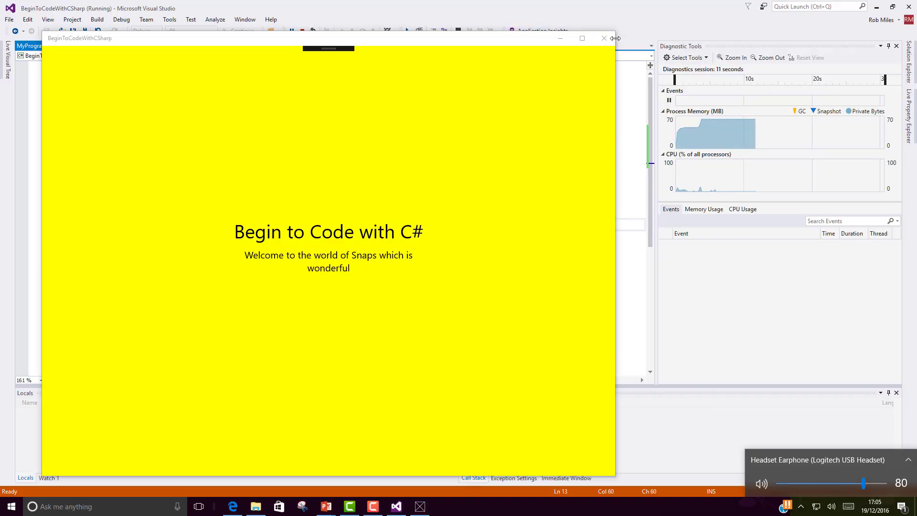
left_click(291, 31)
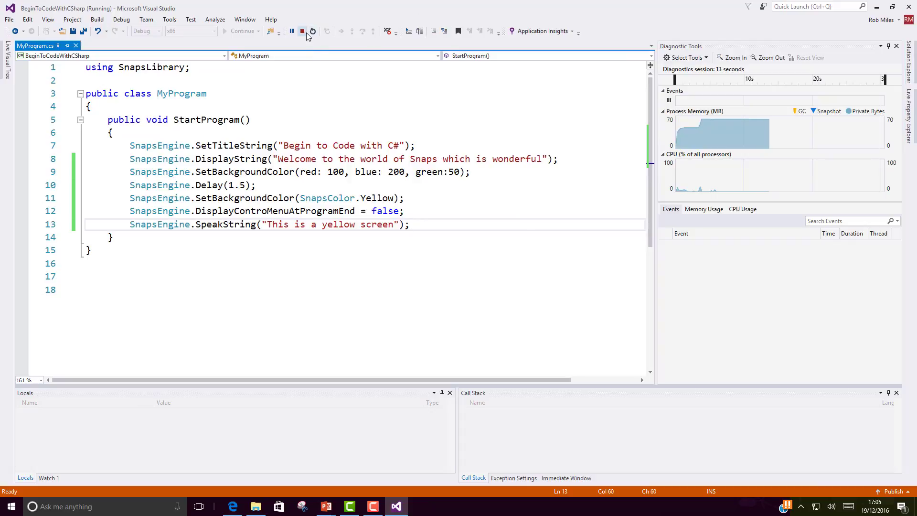
left_click(302, 31)
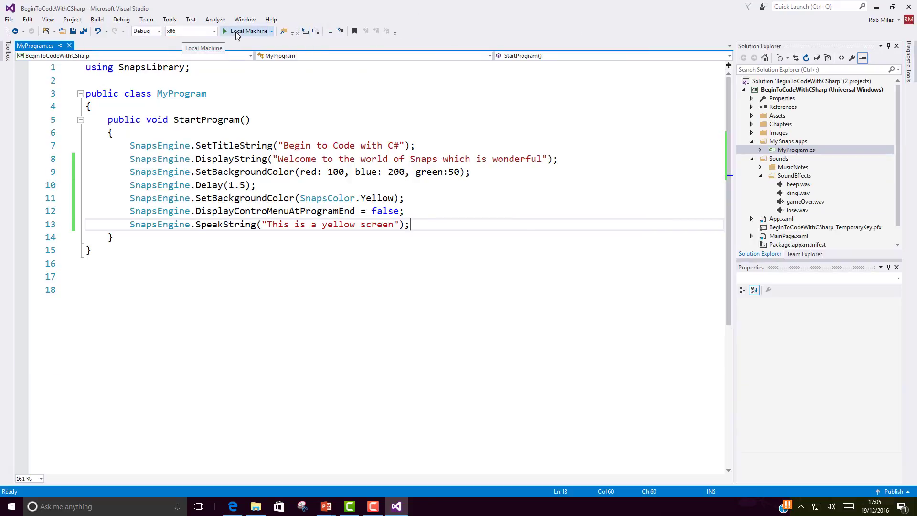
- Run the program a third time to hear "This is a yellow screen", then close it
left_click(225, 31)
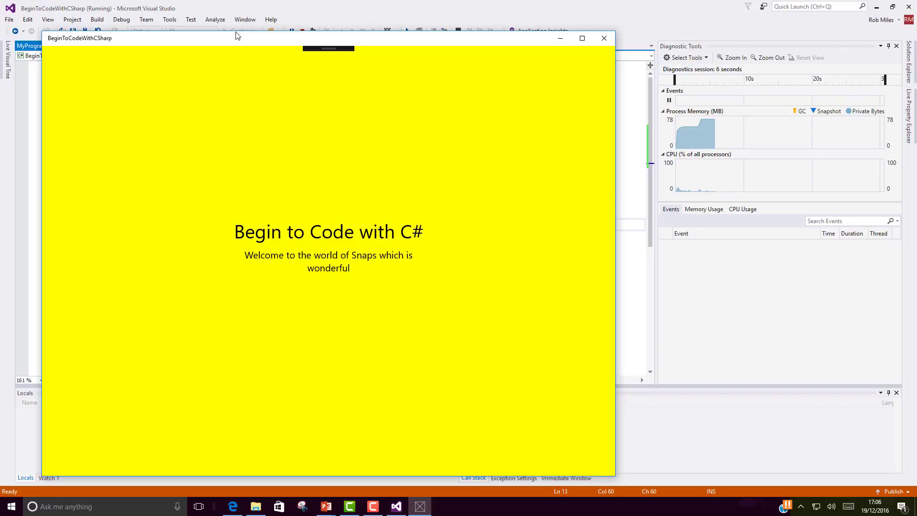
mouse_move(377, 4)
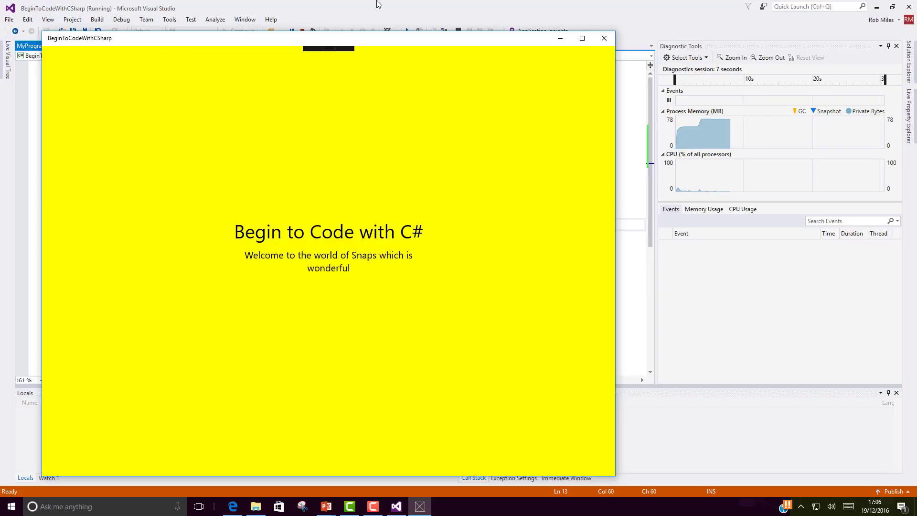
mouse_move(604, 38)
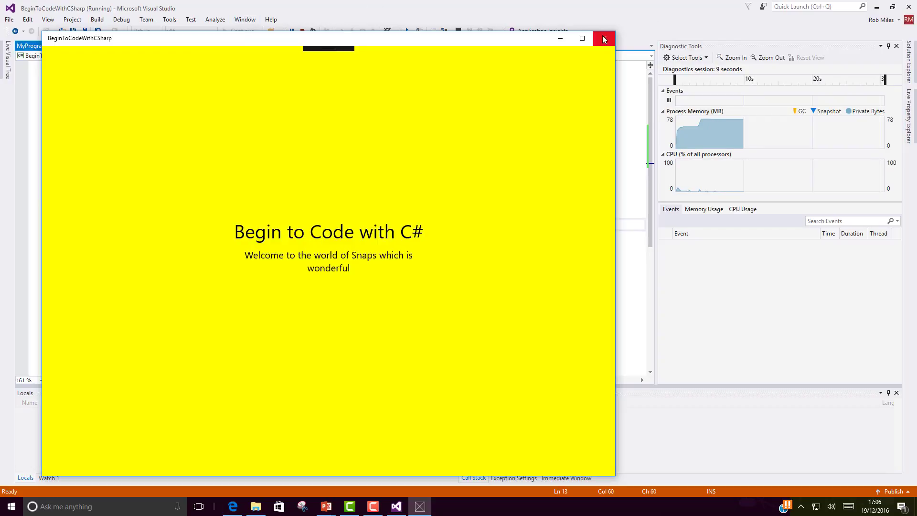
mouse_move(603, 39)
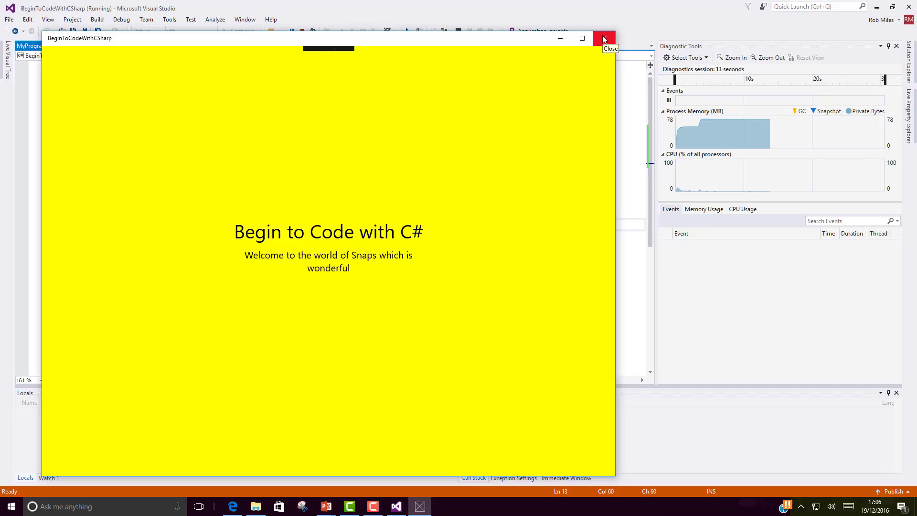
left_click(603, 38)
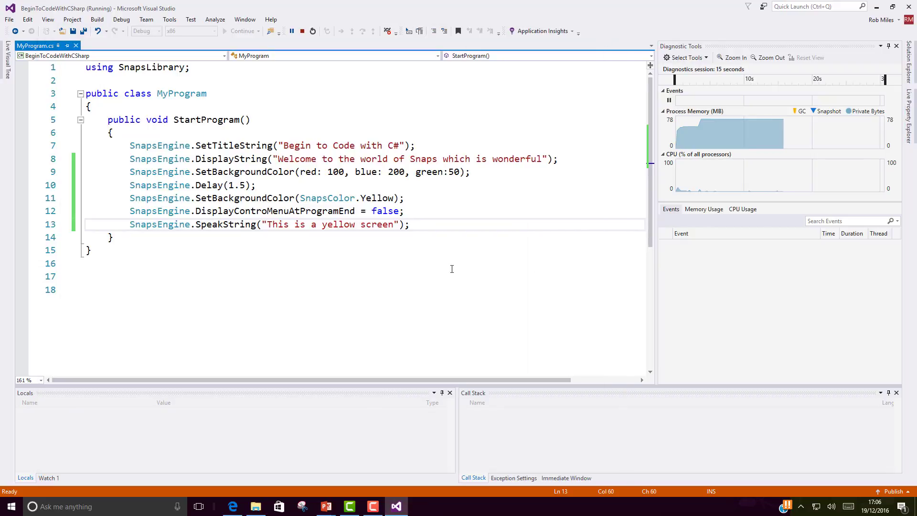